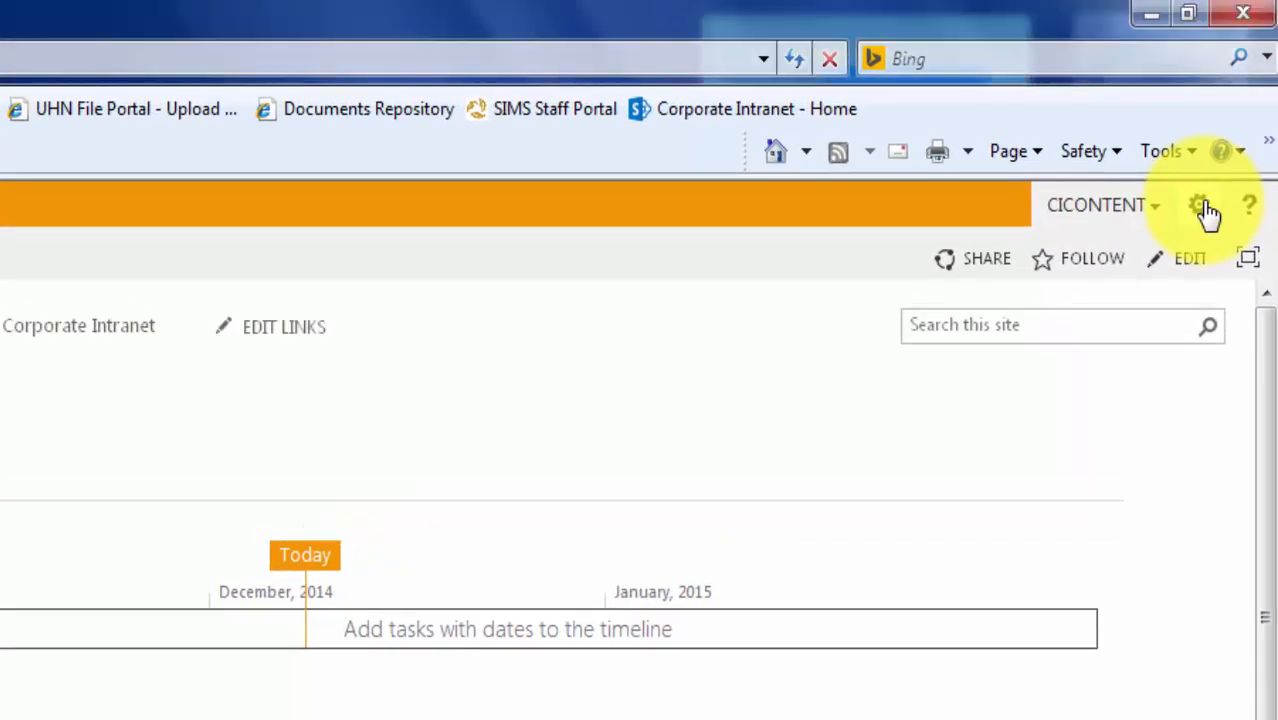
- From the site settings menu, choose to add an app and pick Calendar
{"action": "left_click", "coordinate": [1200, 204]}
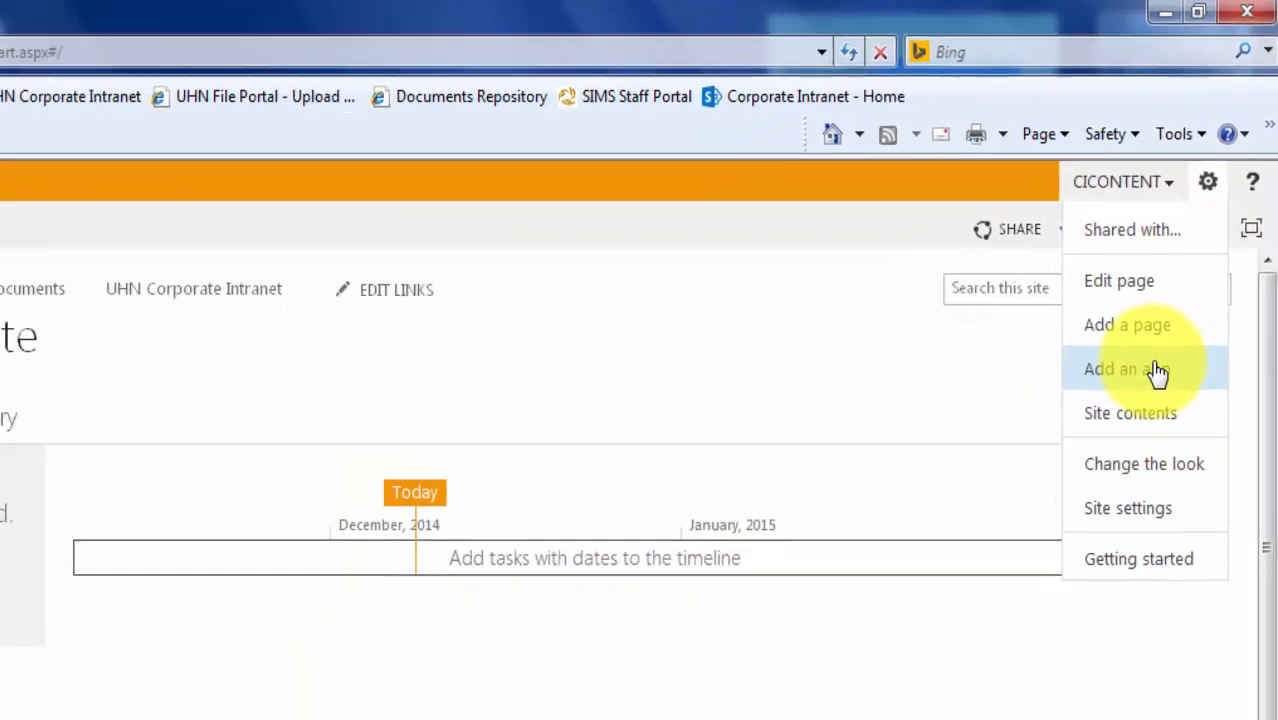
{"action": "left_click", "coordinate": [1128, 368]}
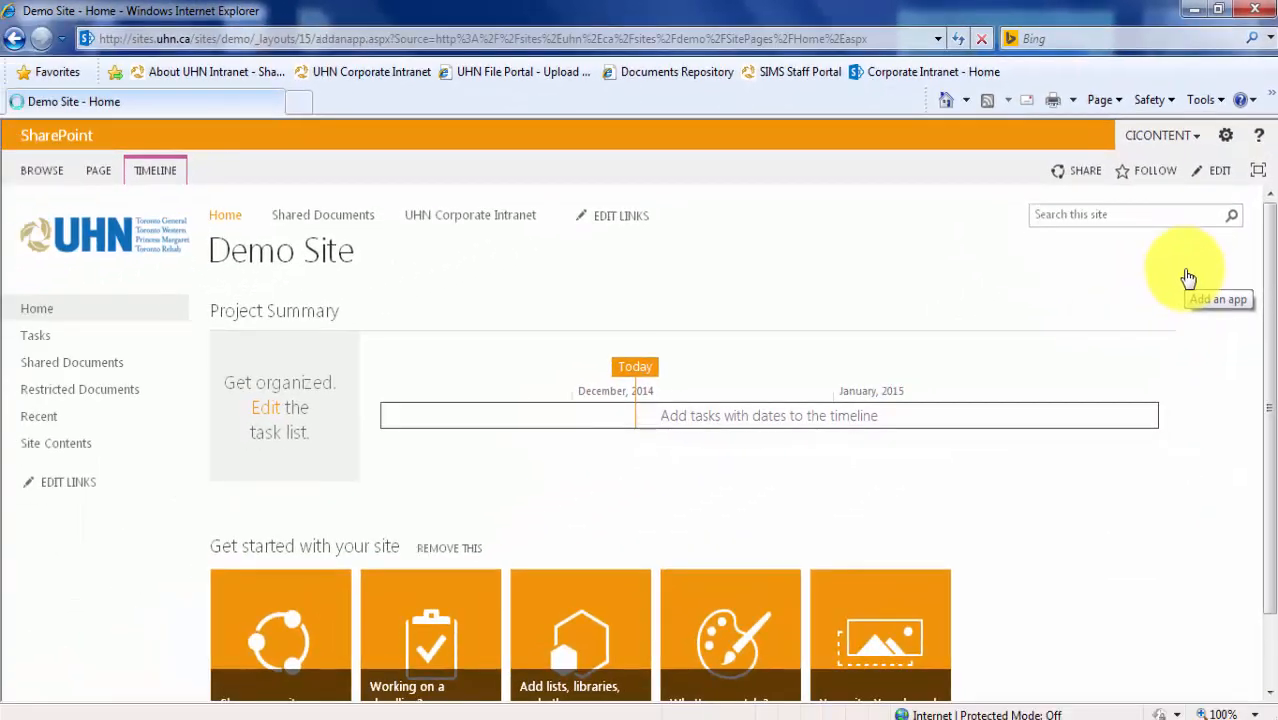
{"action": "left_click", "coordinate": [1188, 278]}
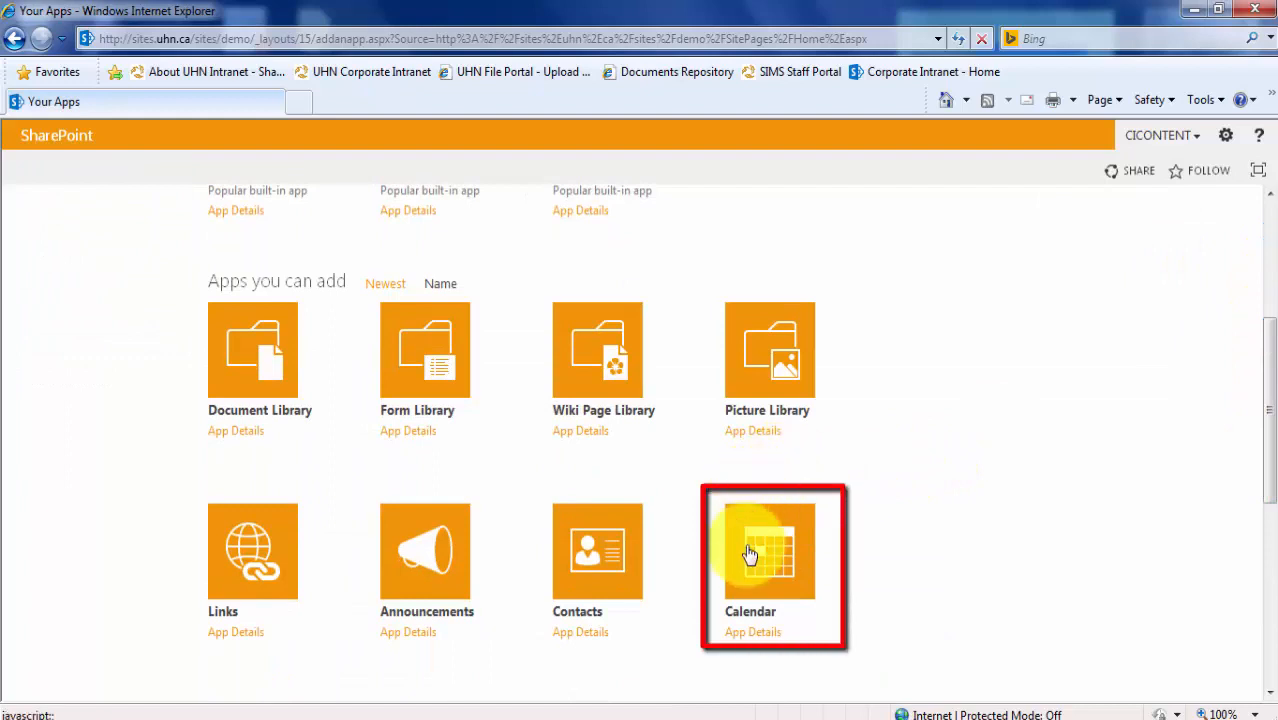
{"action": "left_click", "coordinate": [770, 550]}
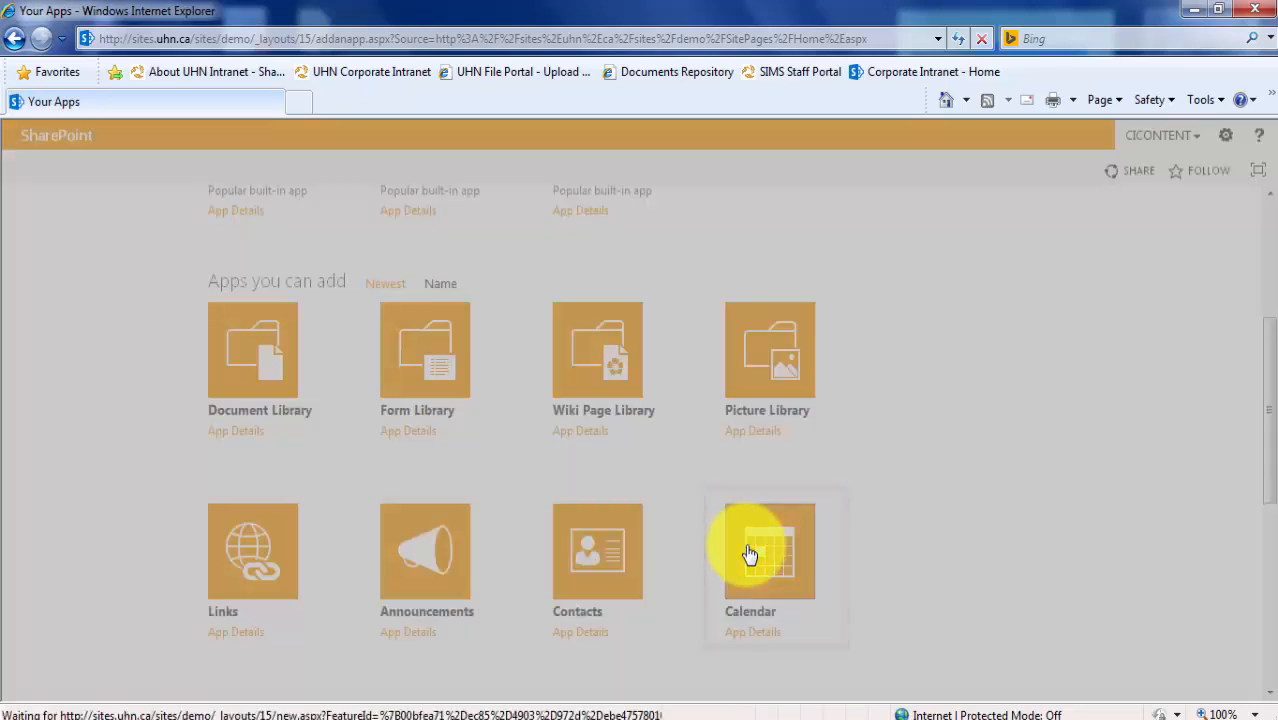
- Name the new calendar 'Team Calendar' and create it
{"action": "left_click", "coordinate": [770, 552]}
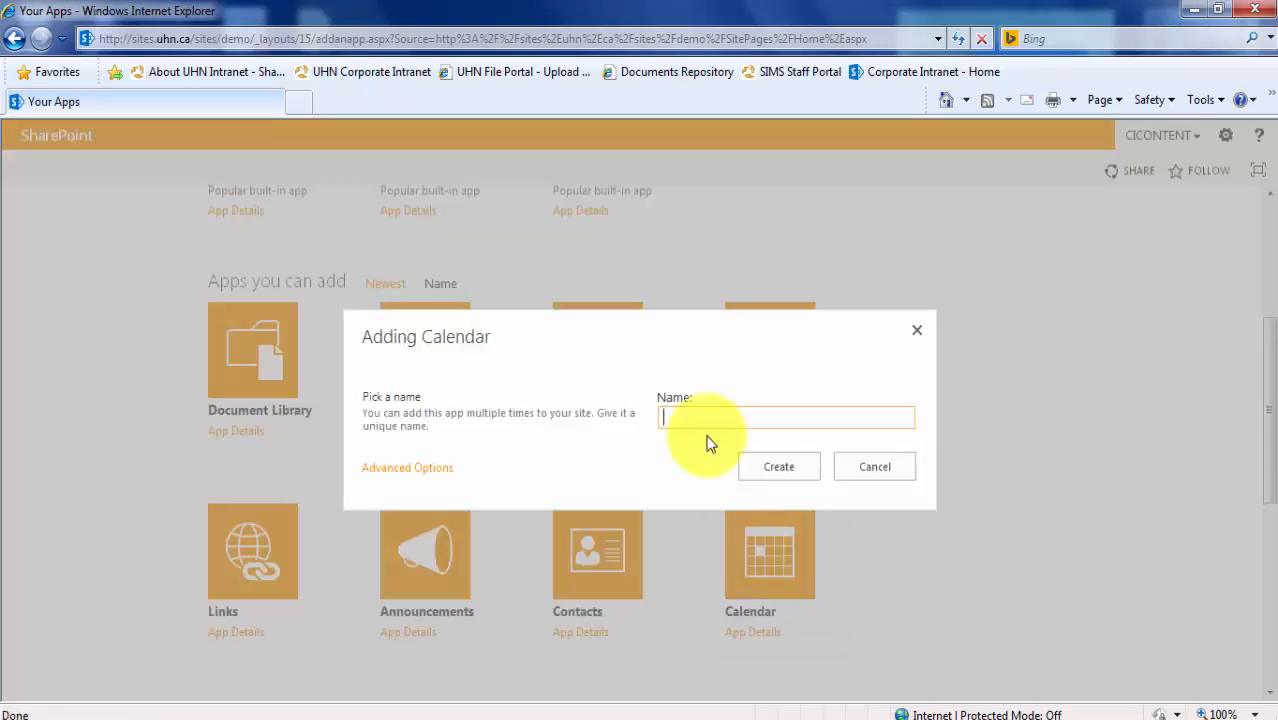
{"action": "type", "text": "Team Calendar"}
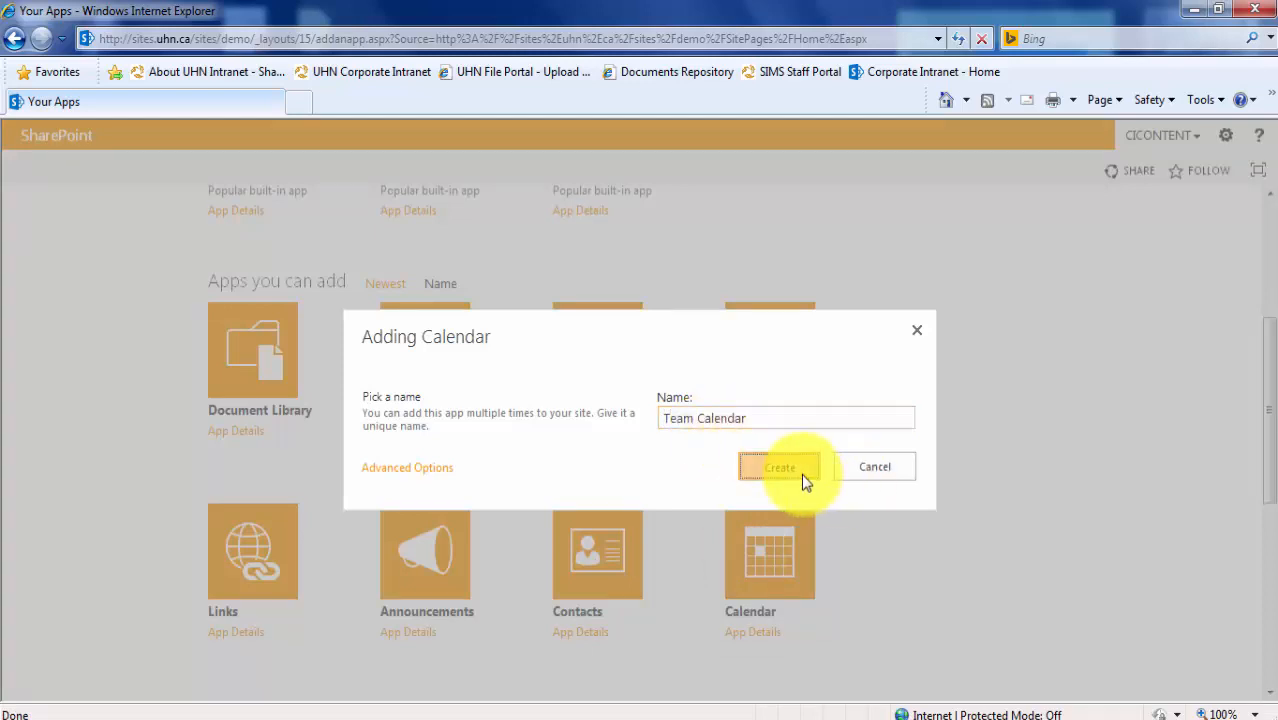
{"action": "left_click", "coordinate": [780, 468]}
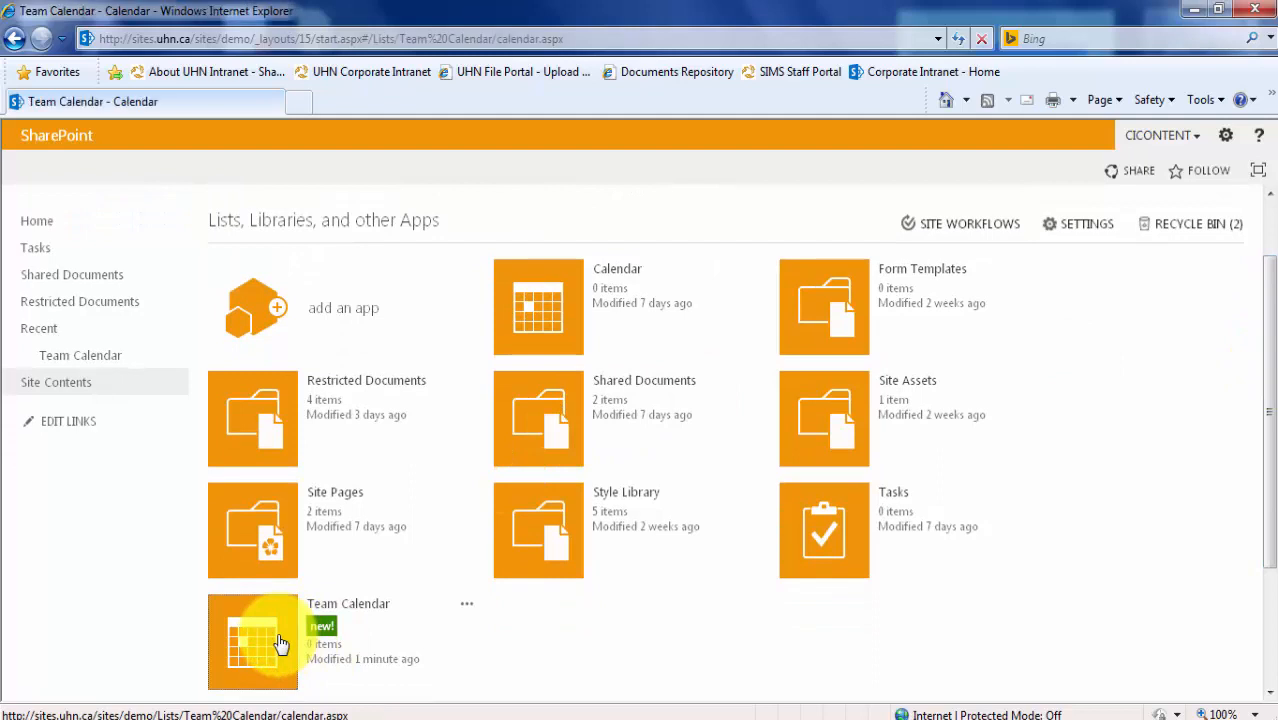
- Open Team Calendar's December 2014 month view and begin a new event from the Events commands
{"action": "left_click", "coordinate": [252, 640]}
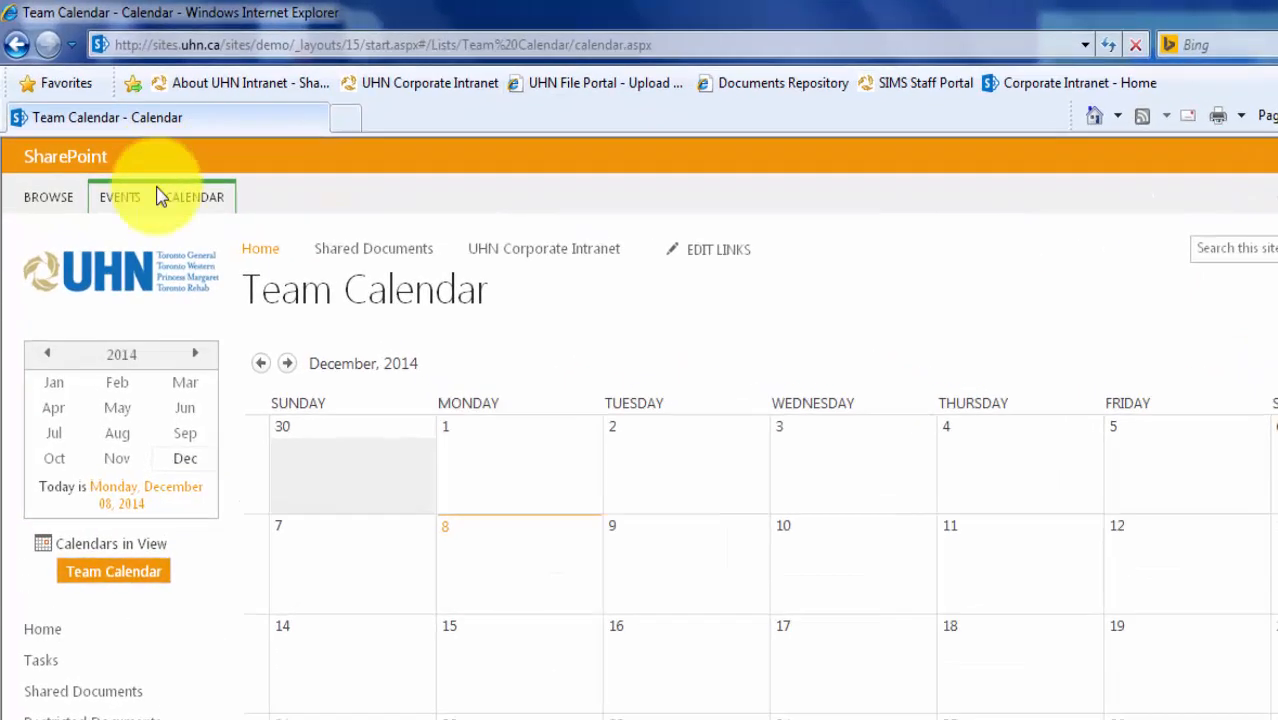
{"action": "left_click", "coordinate": [120, 196]}
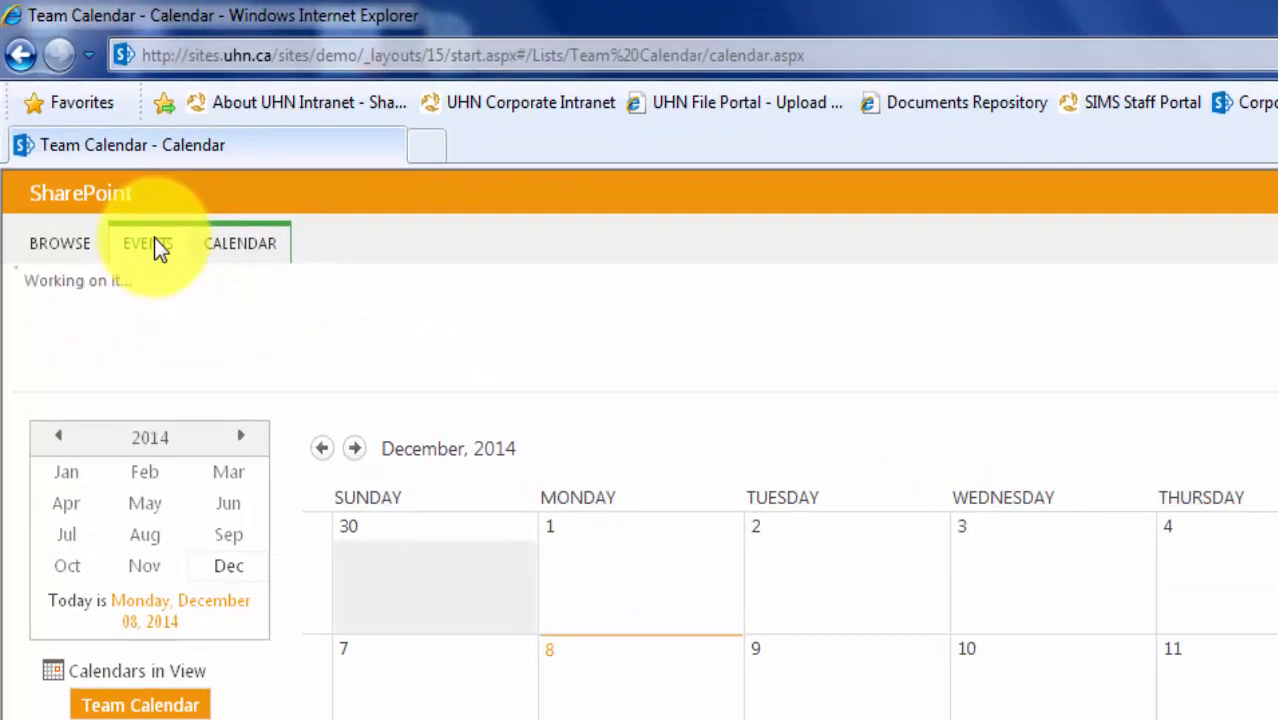
{"action": "left_click", "coordinate": [148, 244]}
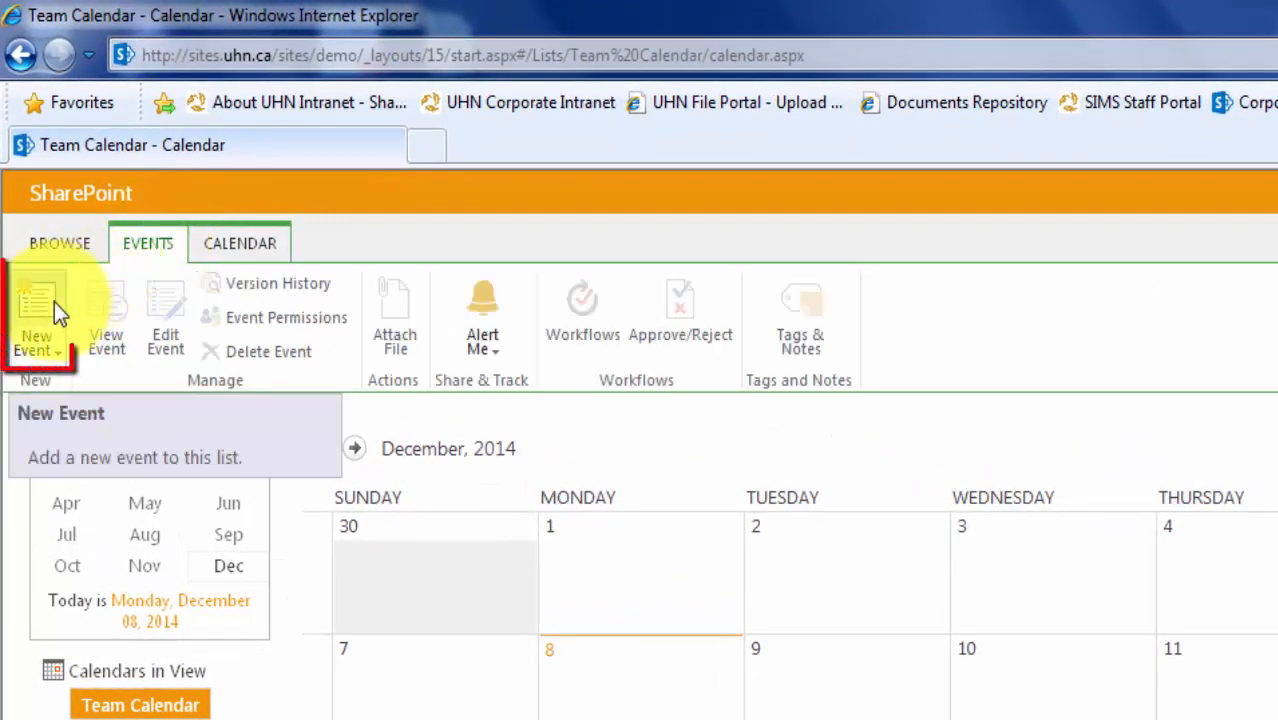
{"action": "left_click", "coordinate": [38, 316]}
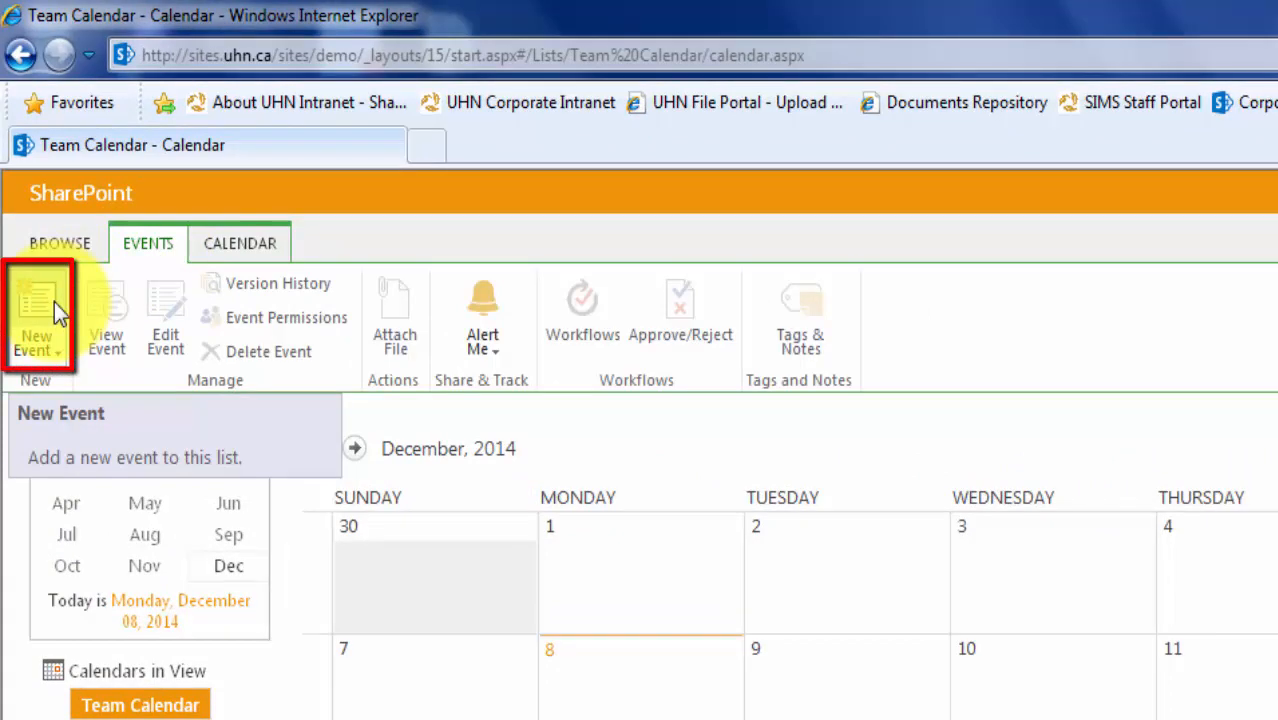
{"action": "mouse_move", "coordinate": [460, 550]}
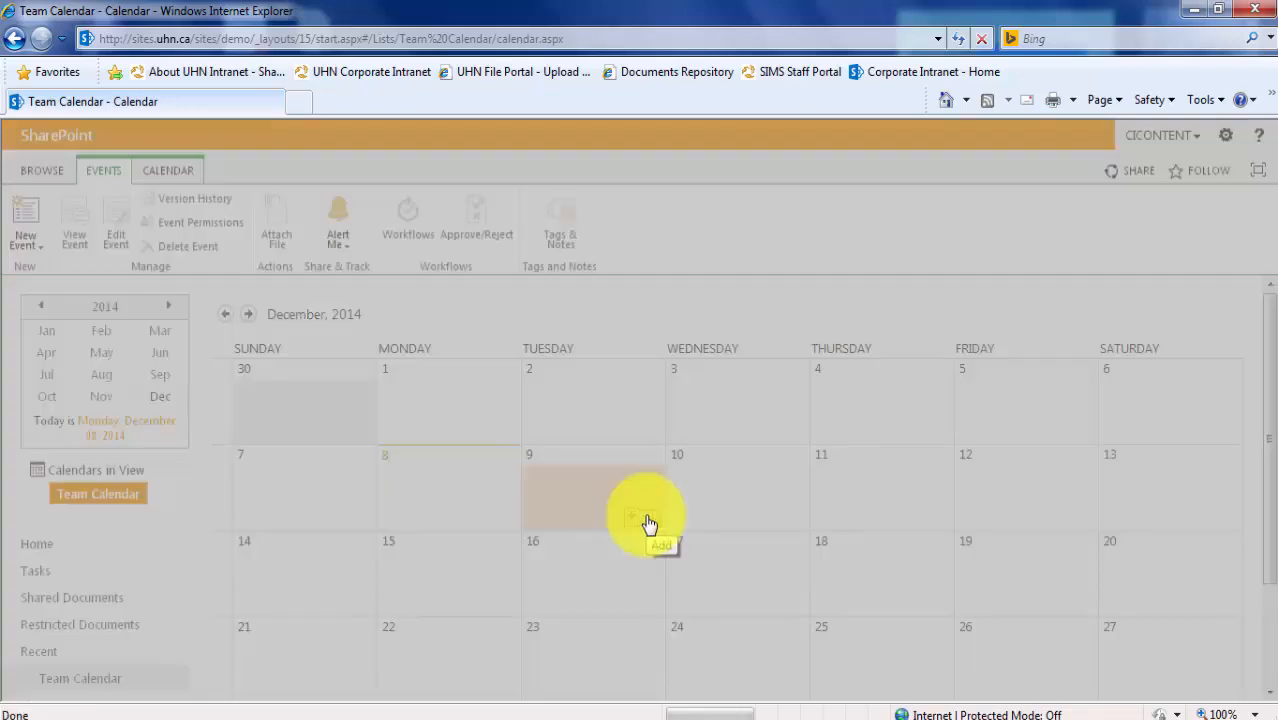
- Enter a December 9 event: Christmas Lunch at Joeys from 12 PM, noting 'bring your secret santa gifts'
{"action": "left_click", "coordinate": [650, 516]}
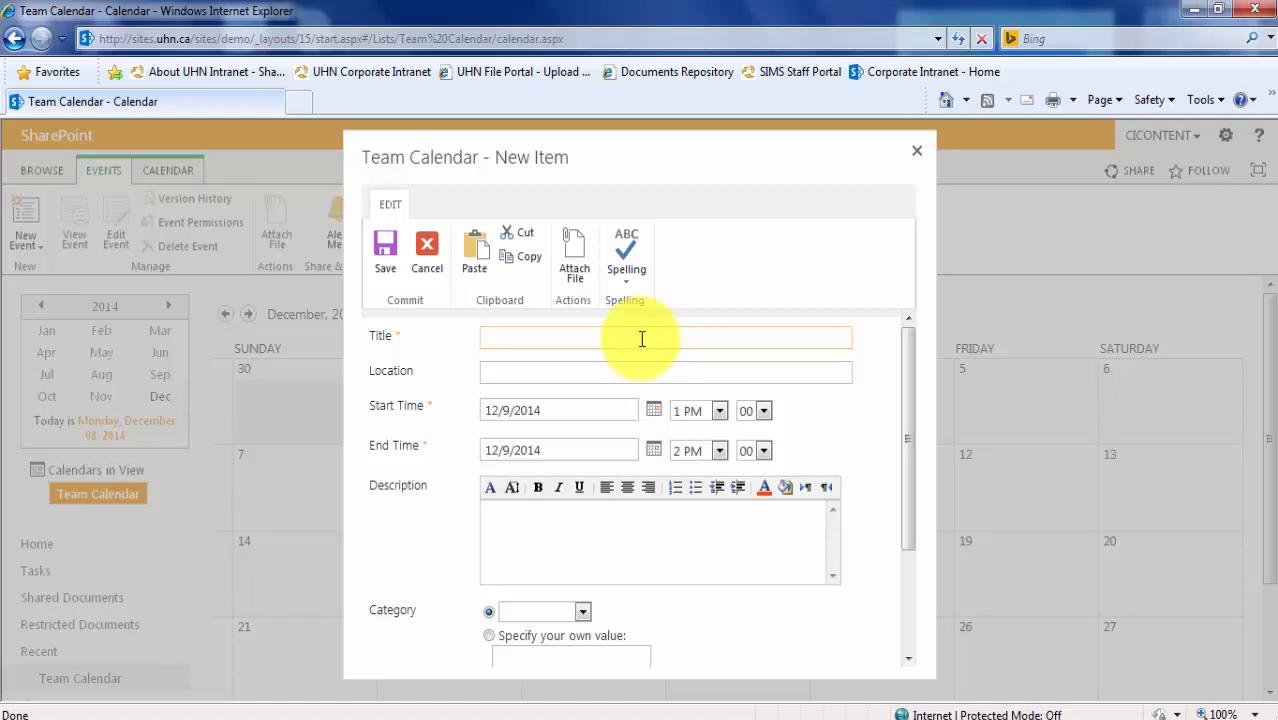
{"action": "type", "text": "Christmas Lunch"}
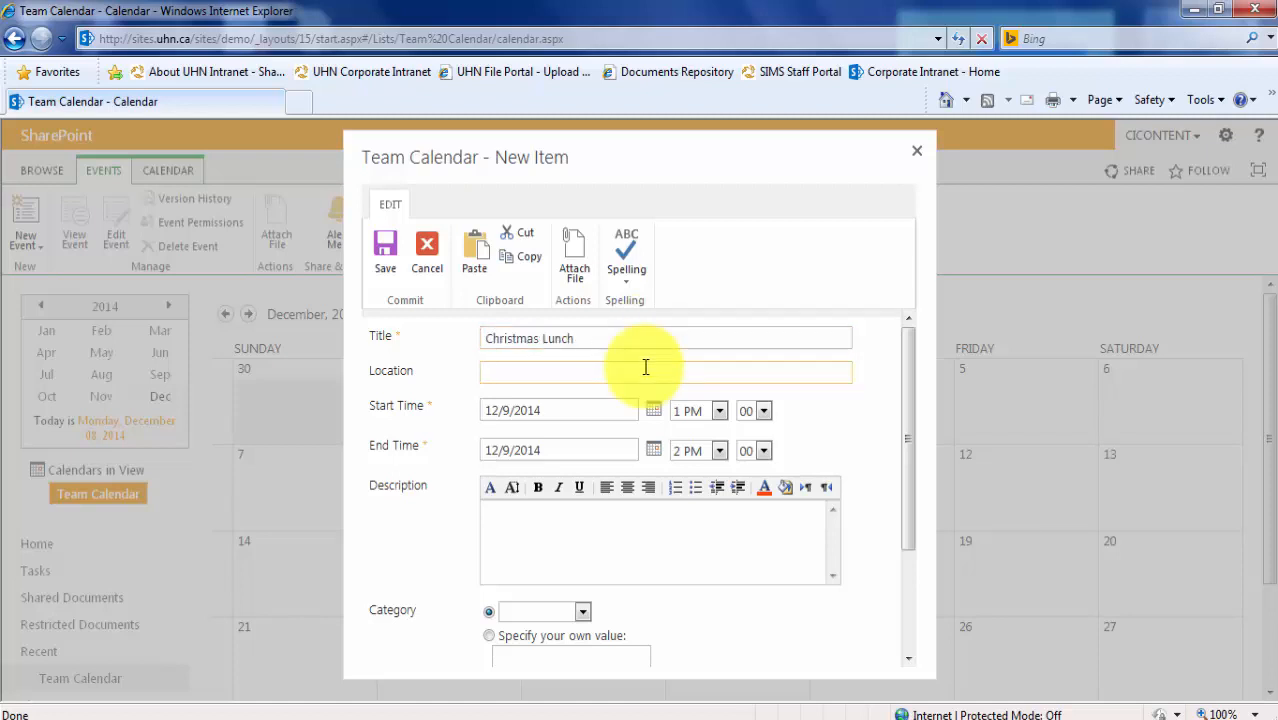
{"action": "type", "text": "Joeys"}
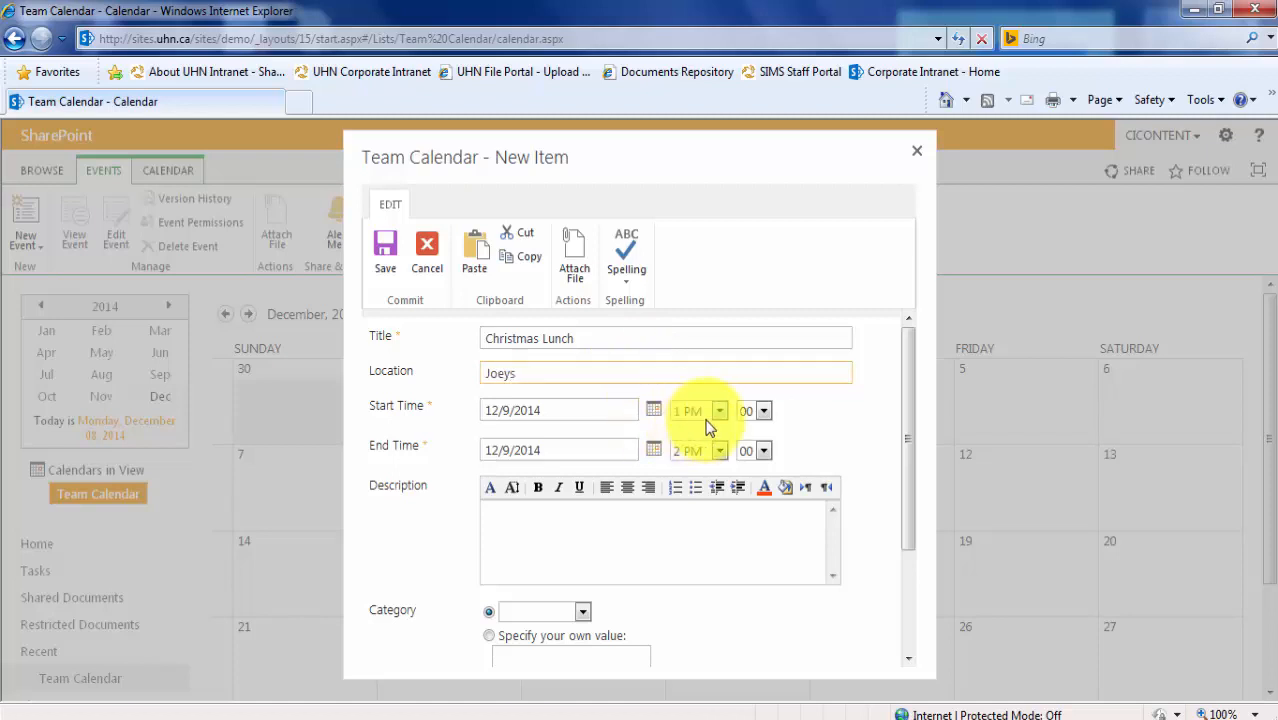
{"action": "left_click", "coordinate": [720, 410]}
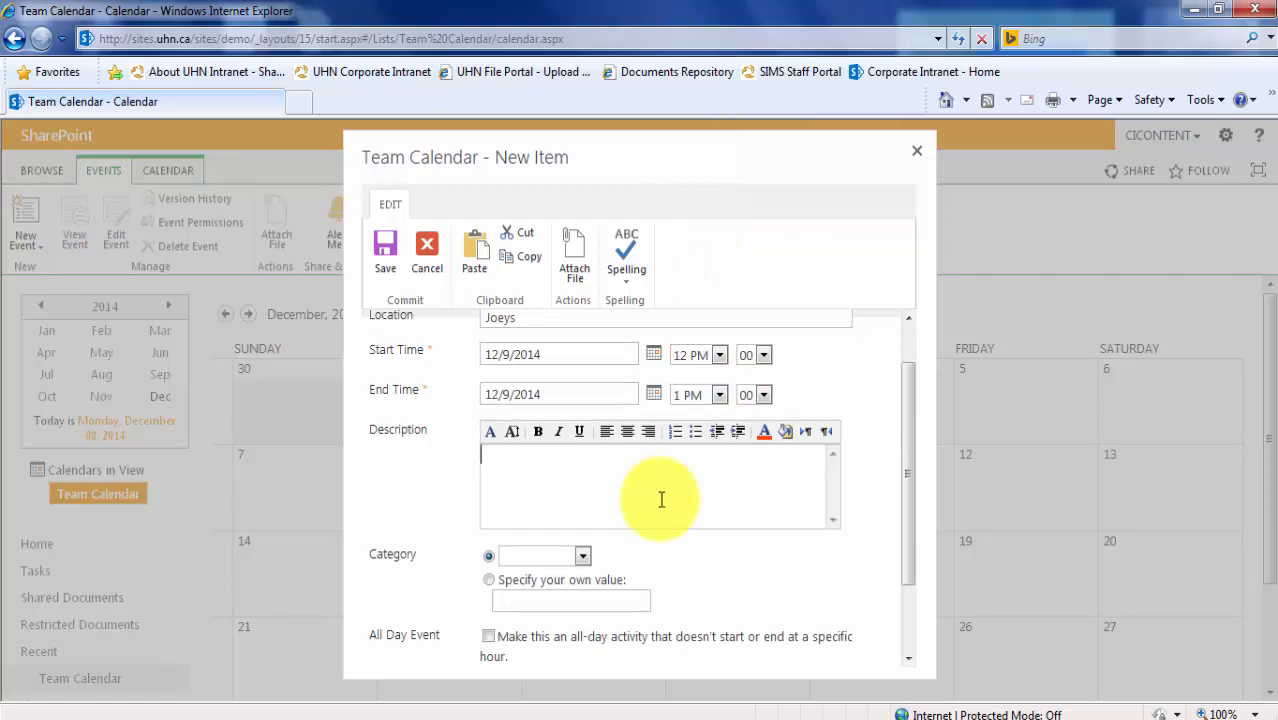
{"action": "type", "text": "bring your secret santa gifts"}
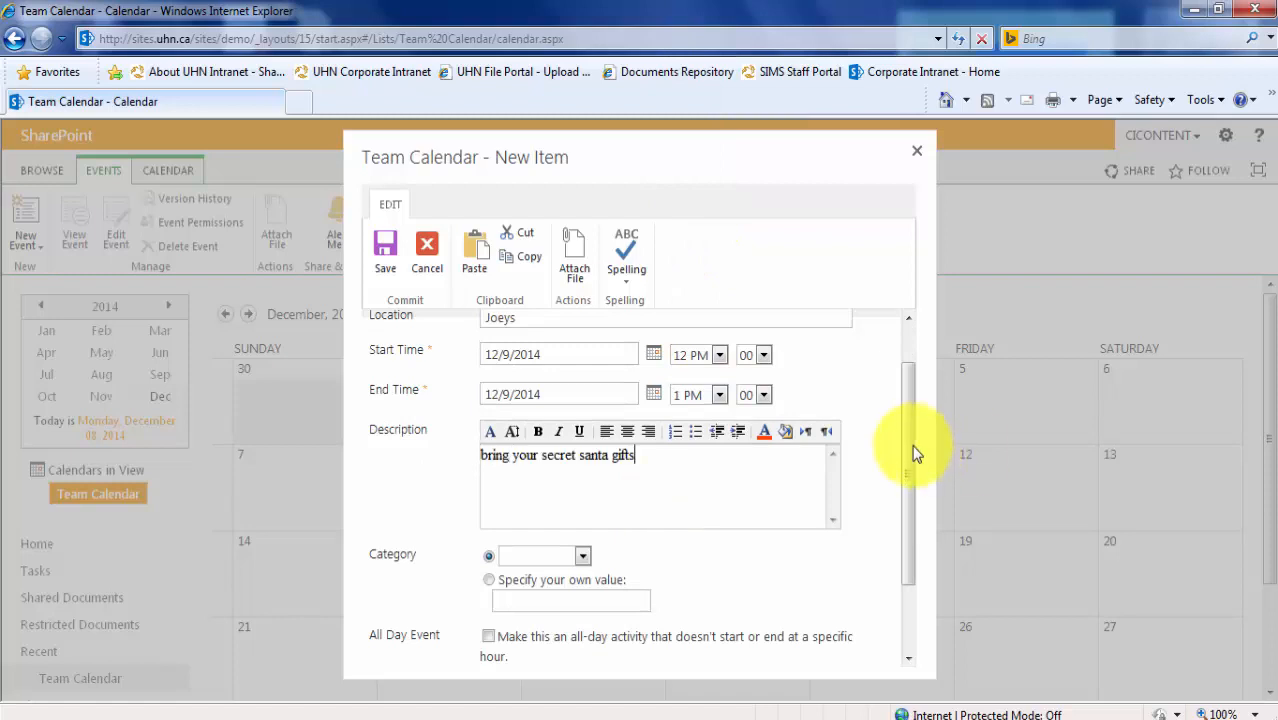
{"action": "mouse_move", "coordinate": [924, 476]}
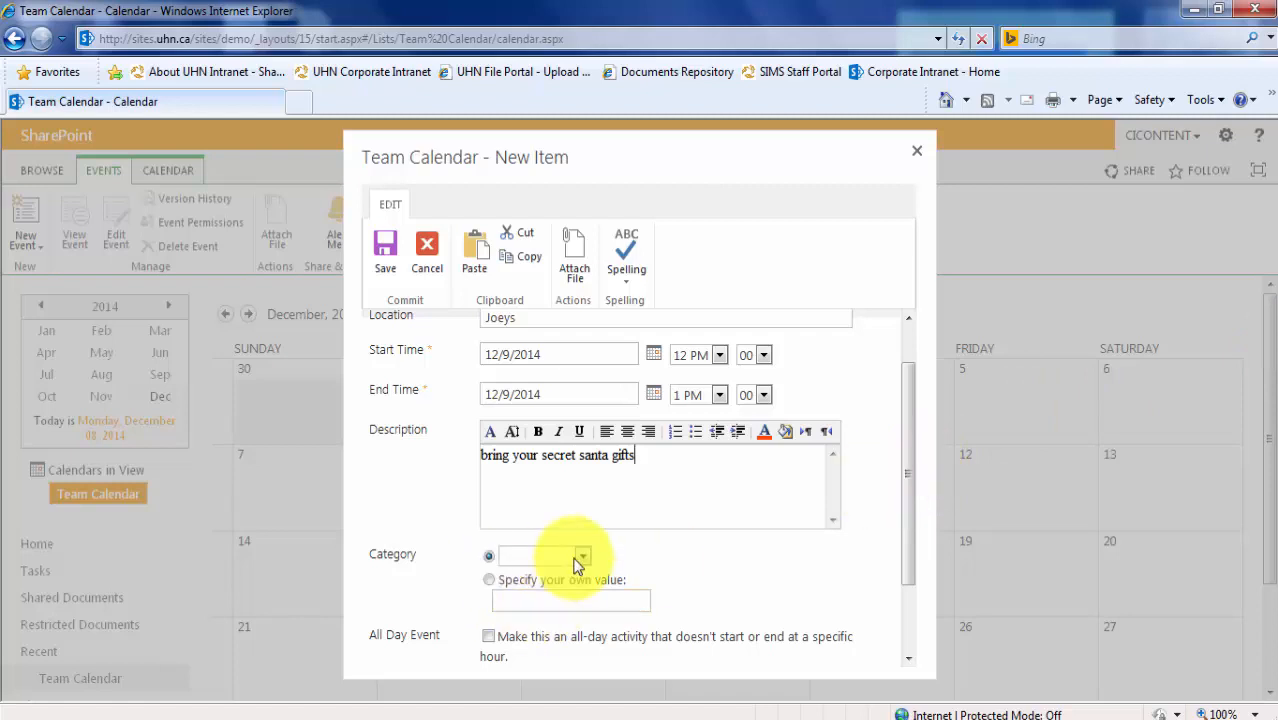
- Set the event's category to Holiday
{"action": "left_click", "coordinate": [584, 556]}
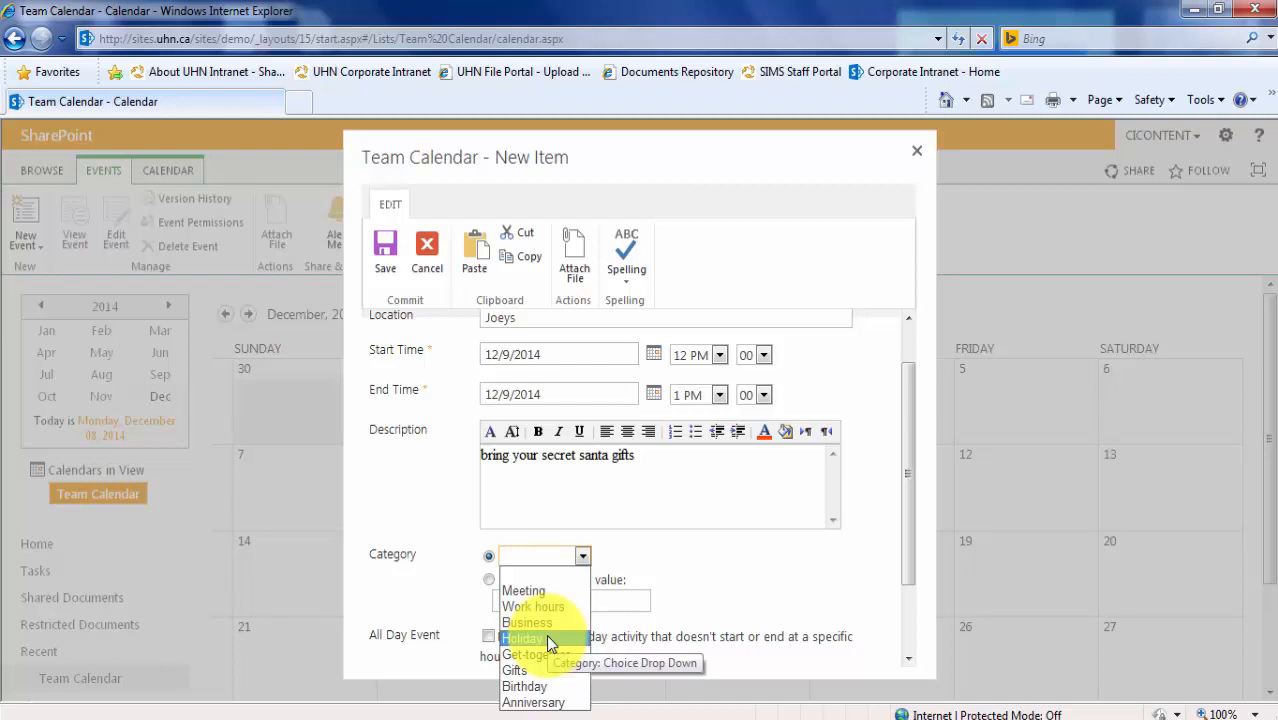
{"action": "left_click", "coordinate": [522, 638]}
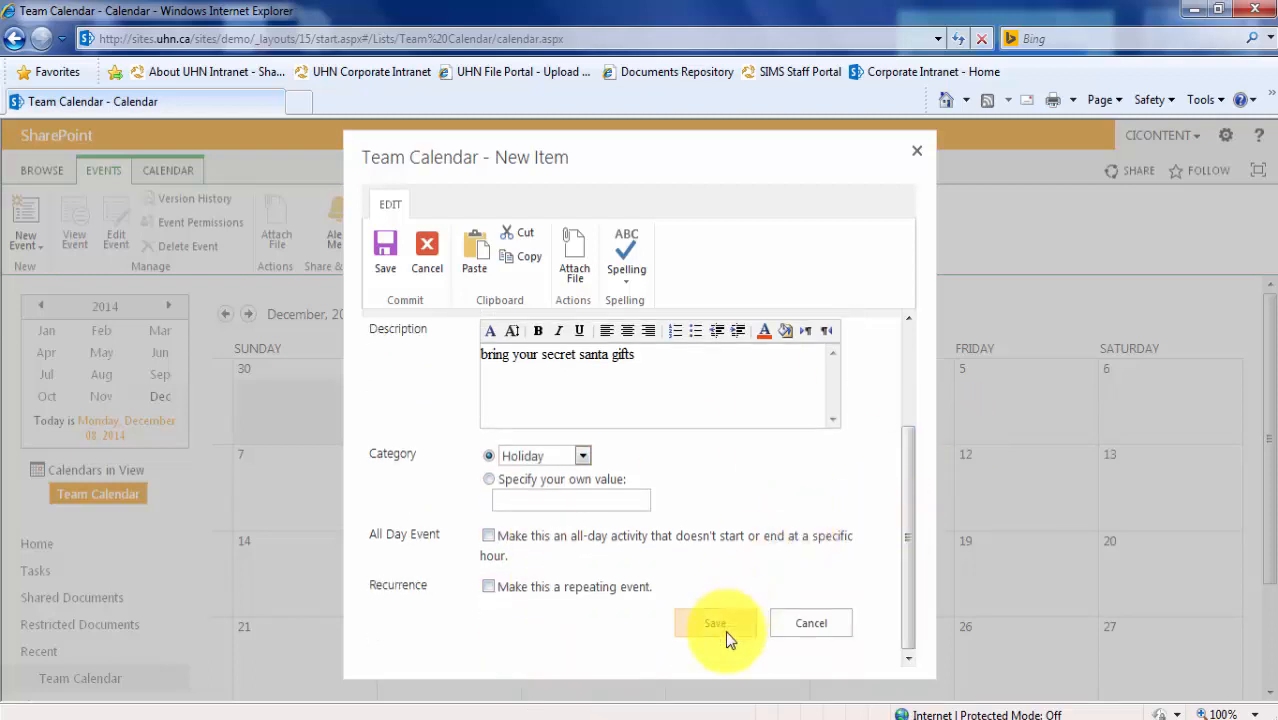
- Save Christmas Lunch, then start a Team Meeting on December 10 from 3 PM to 4 PM
{"action": "left_click", "coordinate": [714, 624]}
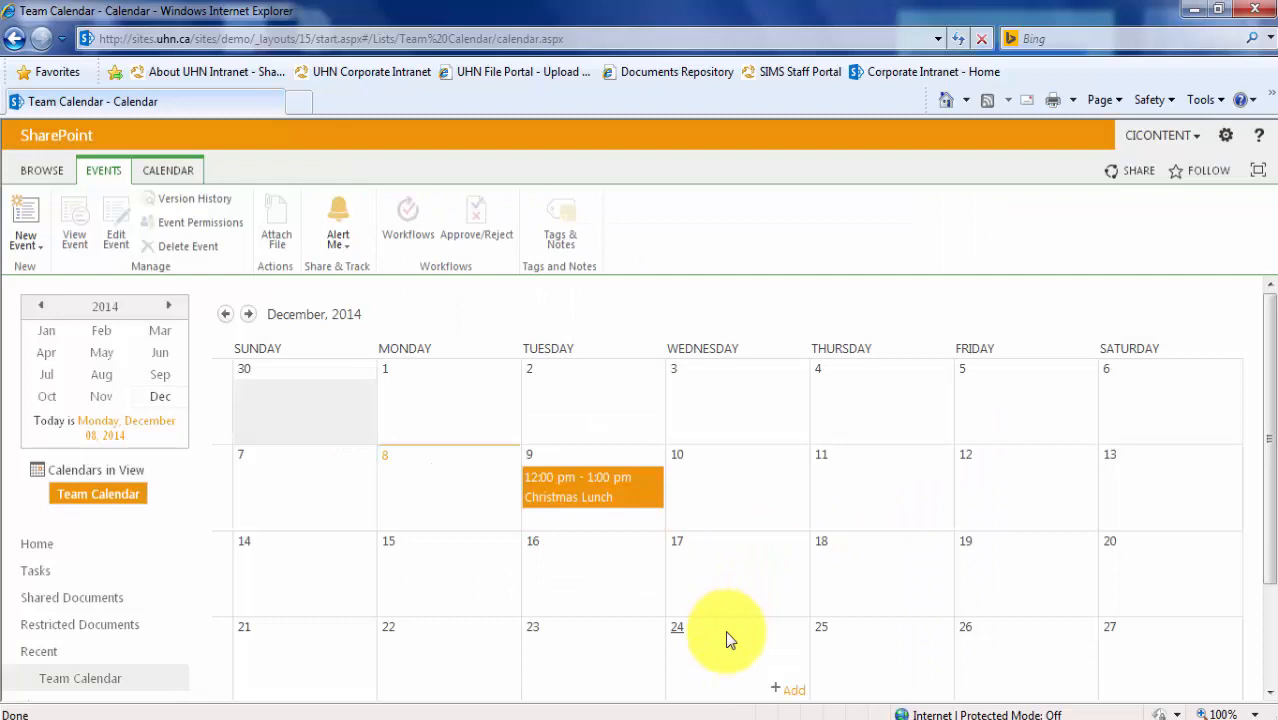
{"action": "mouse_move", "coordinate": [672, 536]}
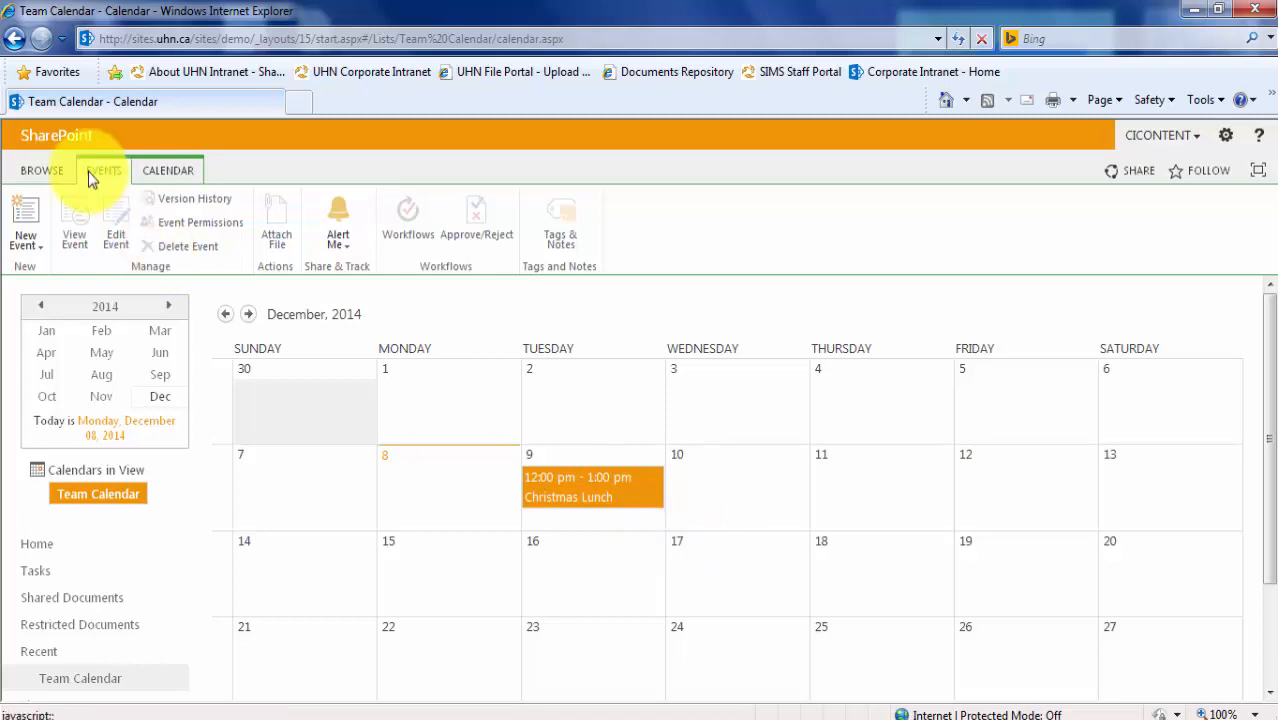
{"action": "left_click", "coordinate": [24, 220]}
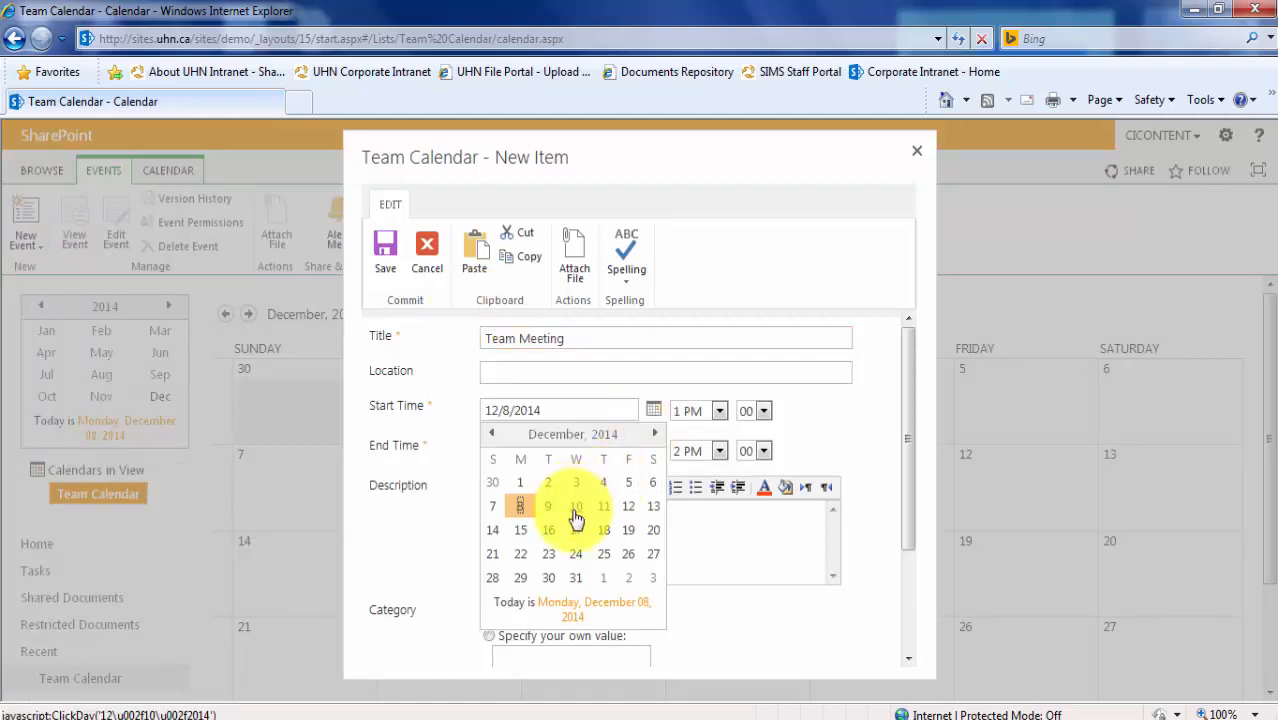
{"action": "left_click", "coordinate": [576, 506]}
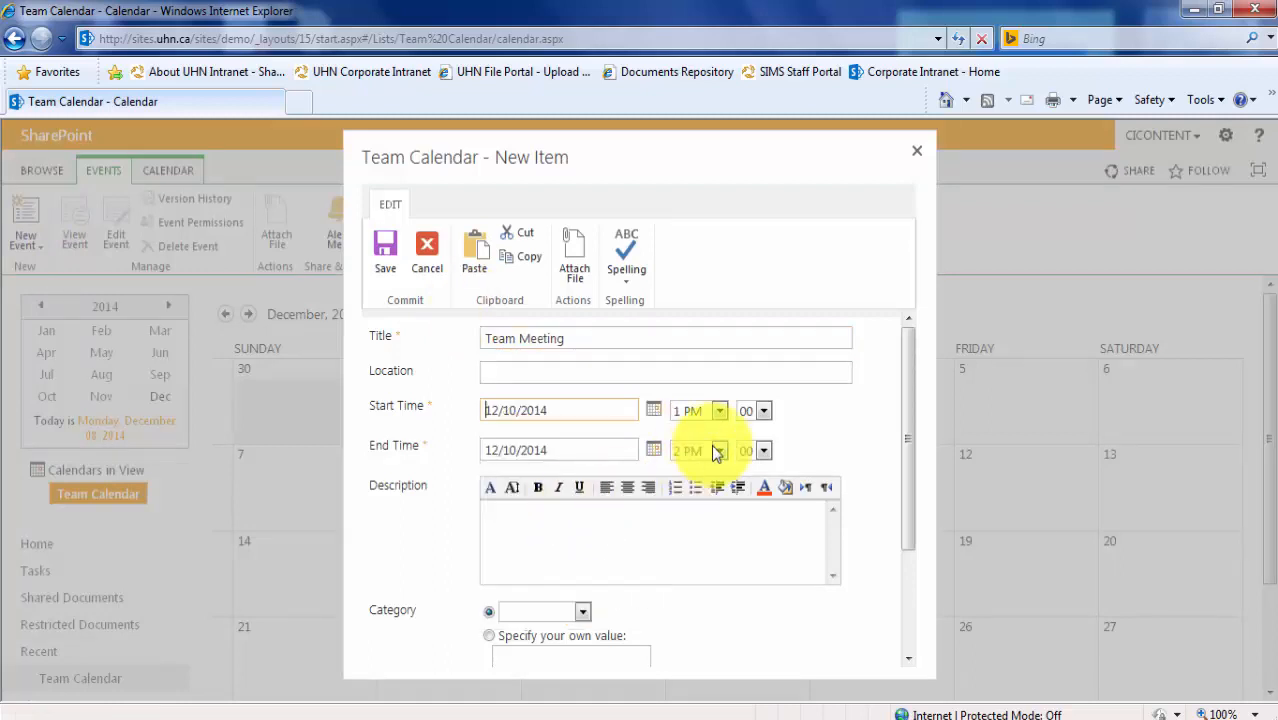
{"action": "left_click", "coordinate": [718, 450]}
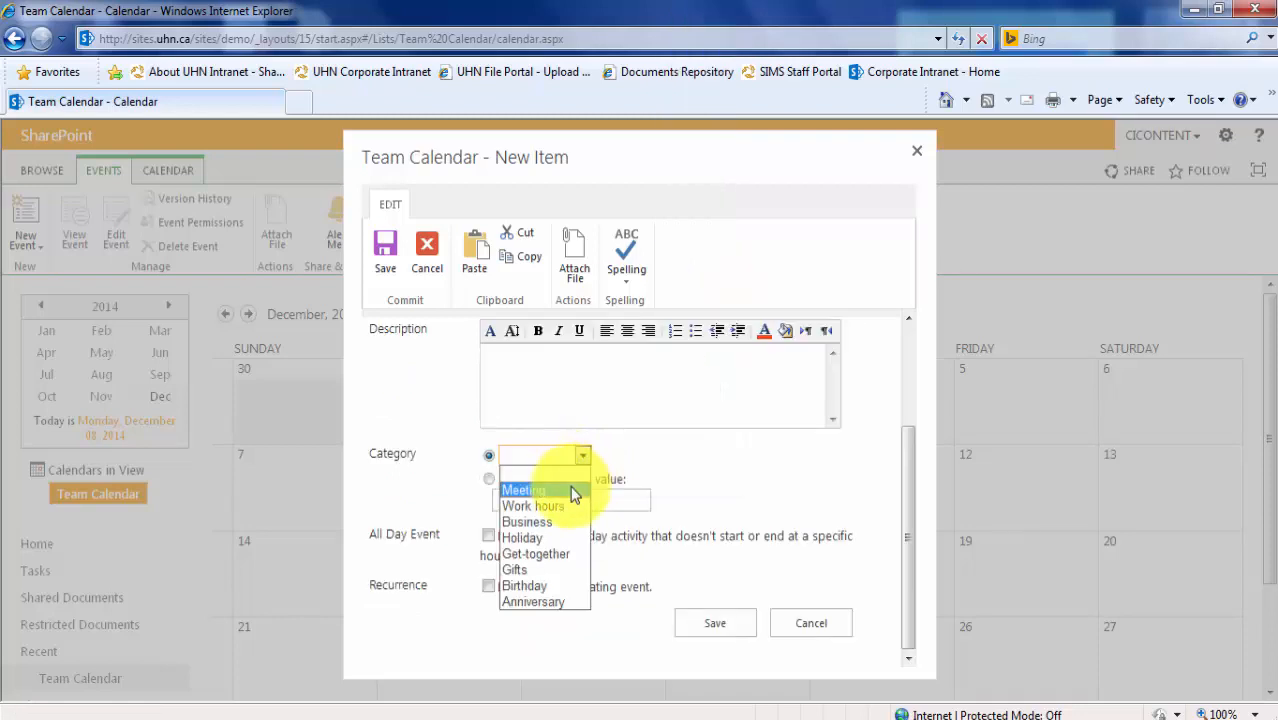
{"action": "left_click", "coordinate": [524, 490]}
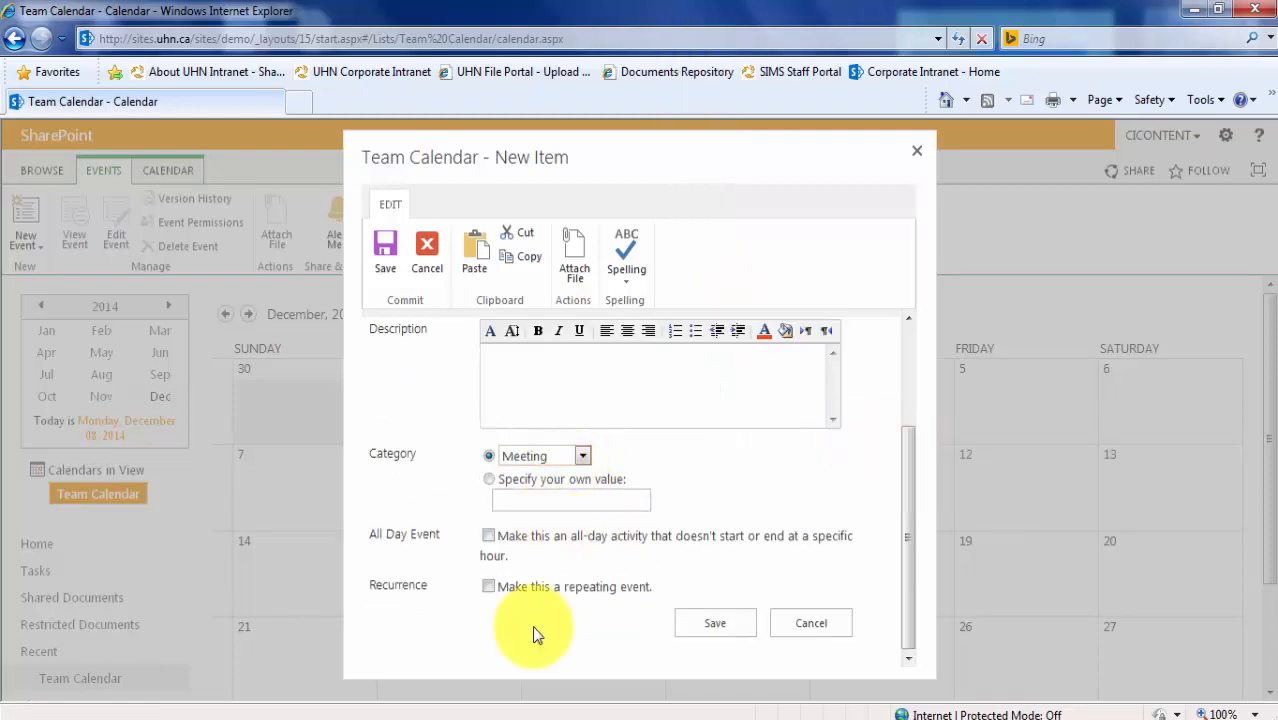
{"action": "mouse_move", "coordinate": [520, 628]}
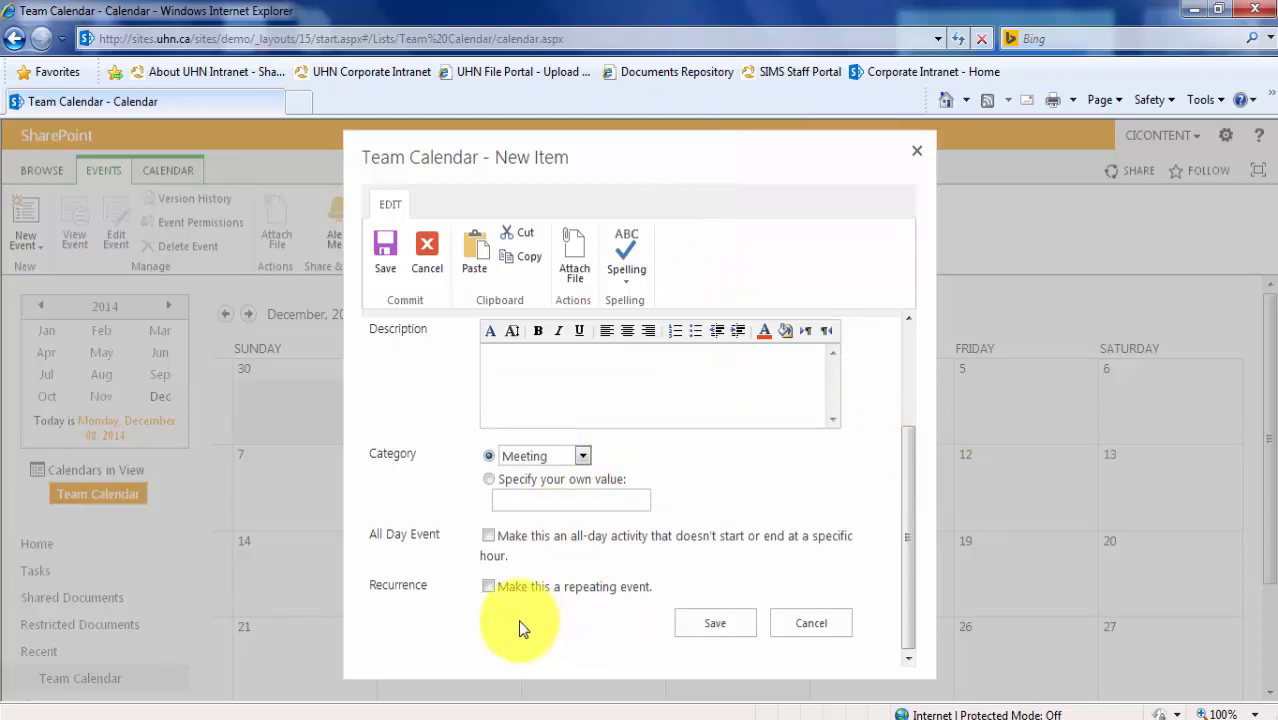
- Make the Team Meeting repeat weekly on Wednesday and save it
{"action": "left_click", "coordinate": [488, 586]}
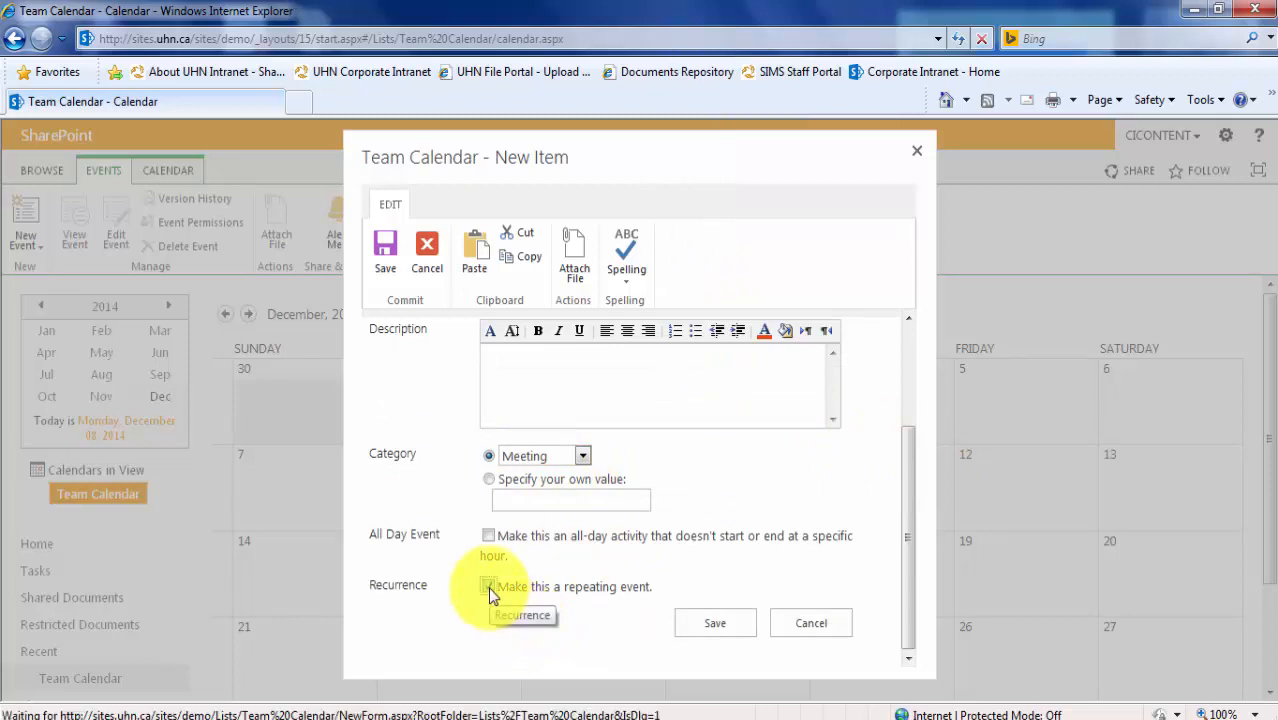
{"action": "left_click", "coordinate": [490, 586]}
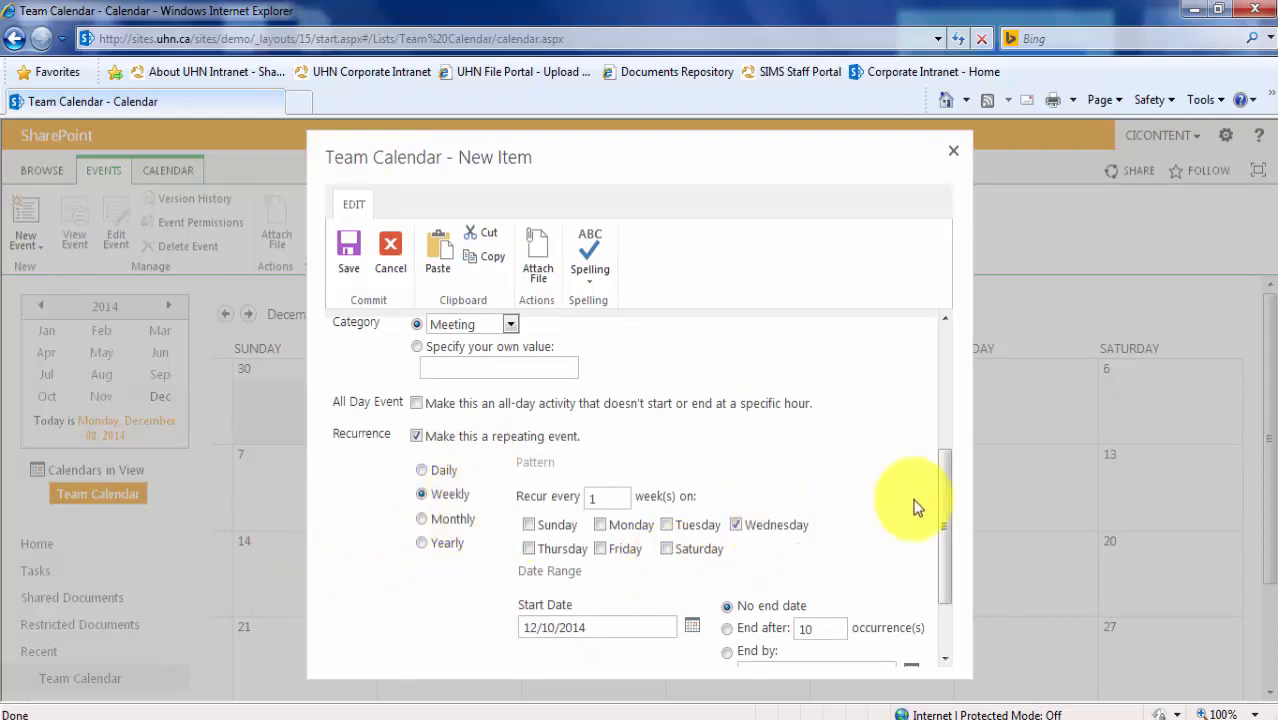
{"action": "scroll", "scroll_direction": "down", "scroll_amount": 3}
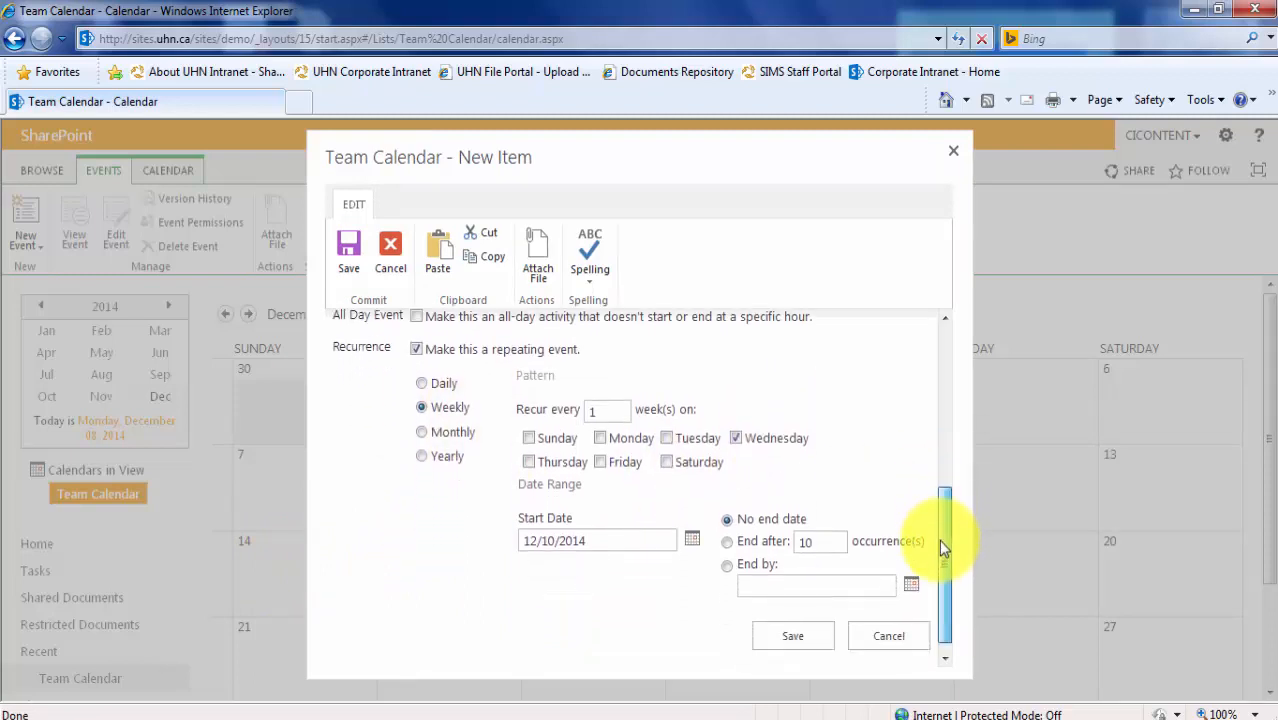
{"action": "scroll", "scroll_direction": "down", "scroll_amount": 3}
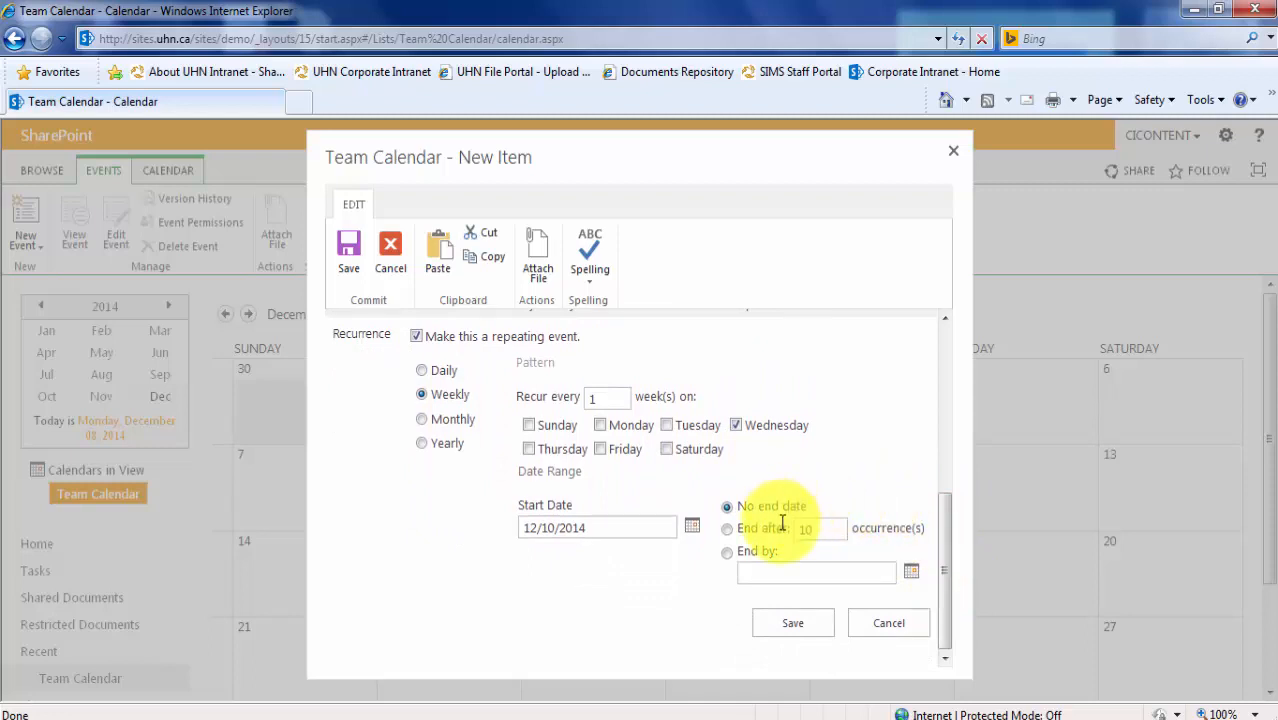
{"action": "left_click", "coordinate": [792, 622]}
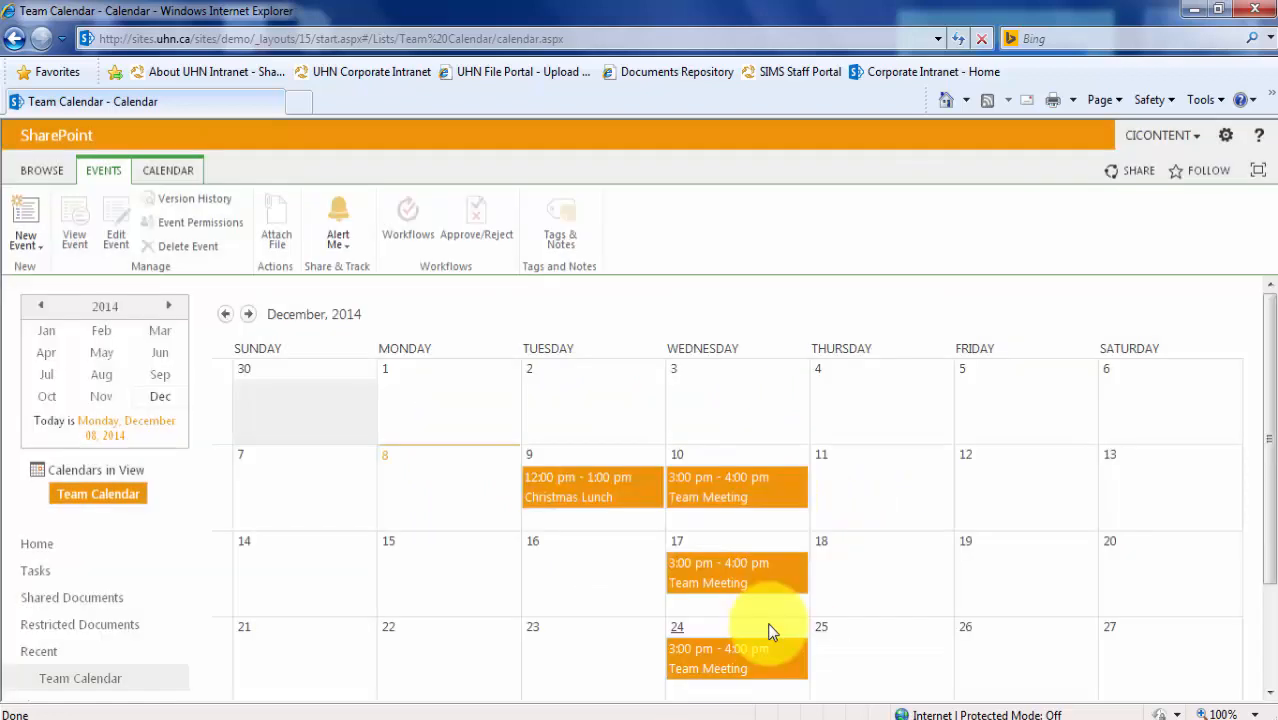
{"action": "scroll", "scroll_direction": "down", "scroll_amount": 3}
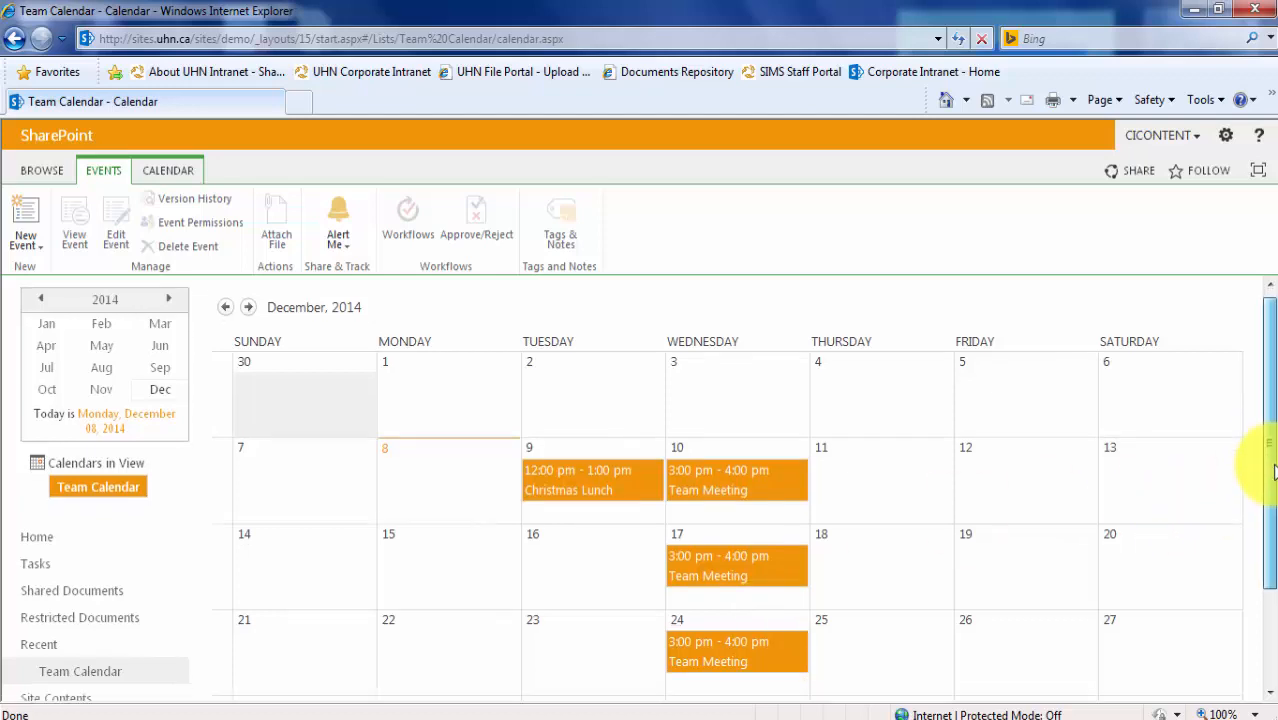
{"action": "scroll", "scroll_direction": "down", "scroll_amount": 3}
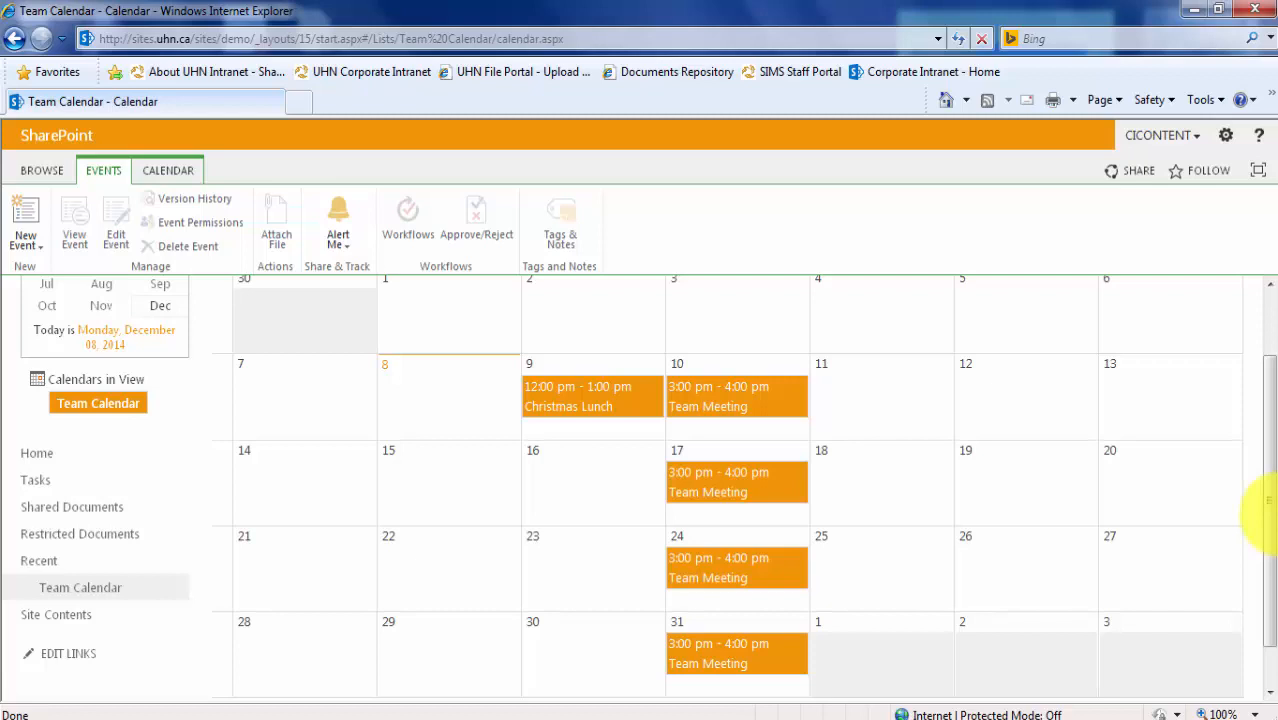
{"action": "mouse_move", "coordinate": [860, 518]}
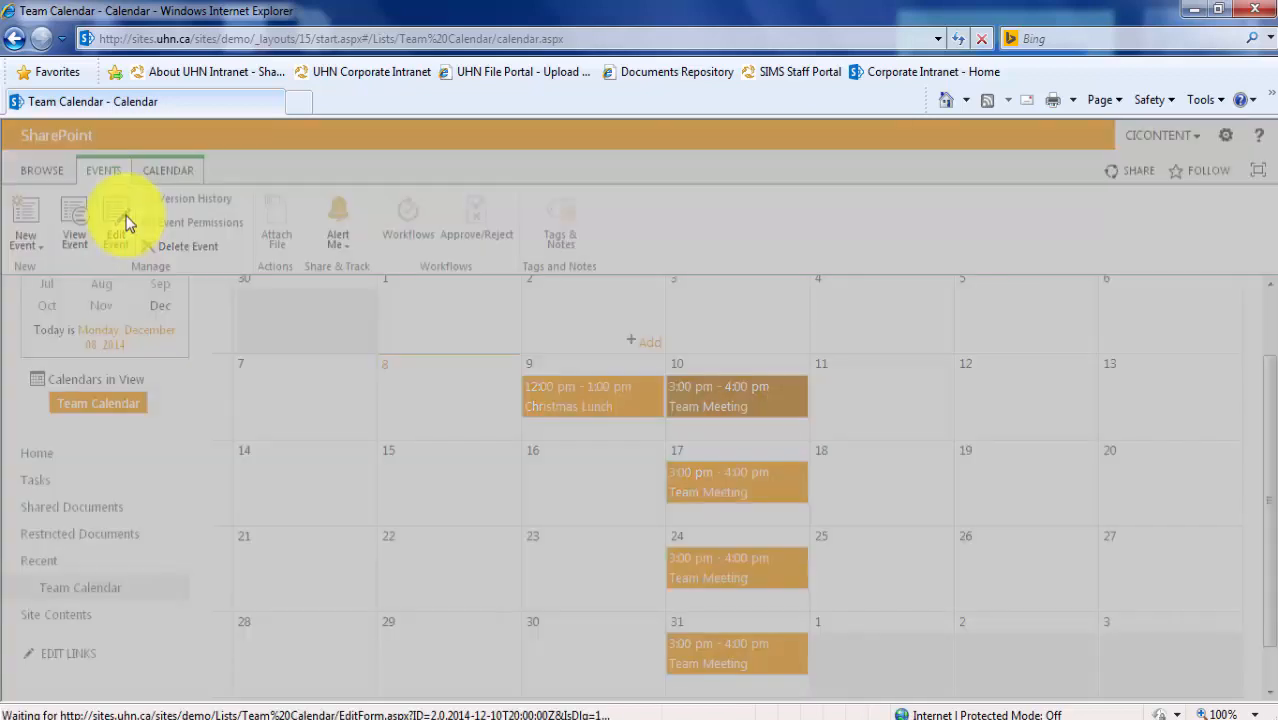
- Give the December 10 Team Meeting location AOB 318, save, then view the December 17 occurrence
{"action": "left_click", "coordinate": [116, 220]}
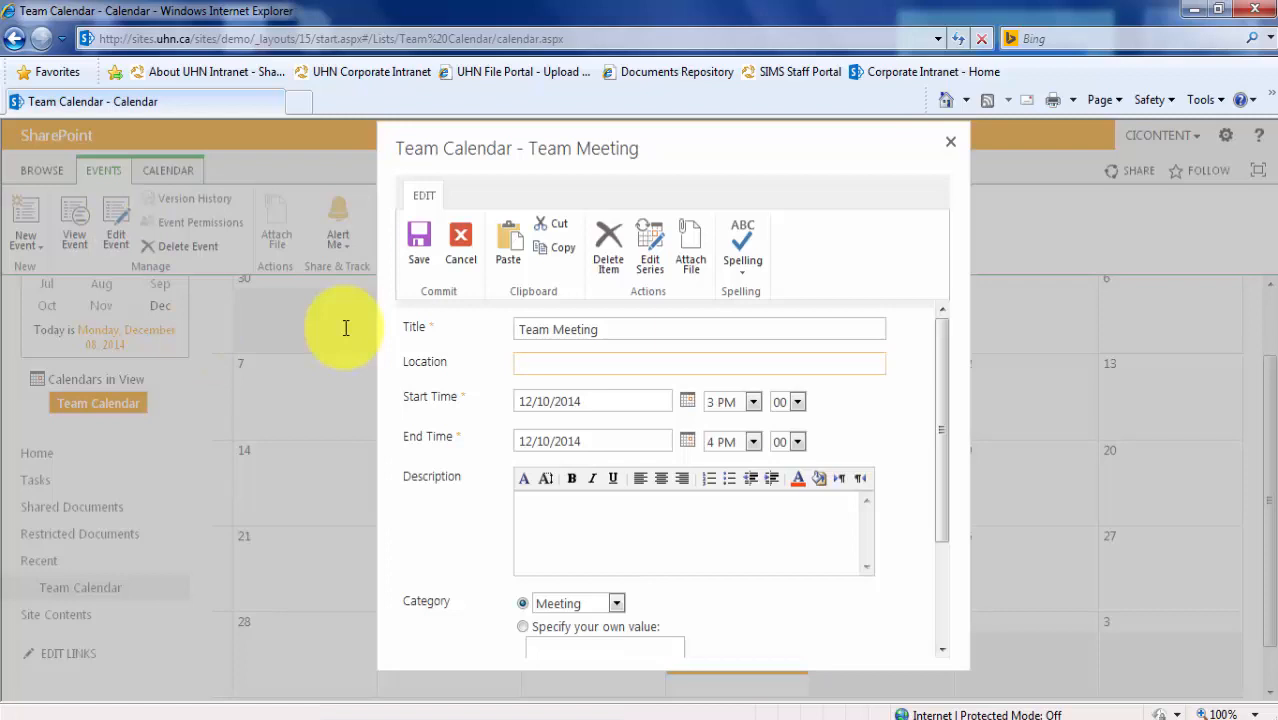
{"action": "type", "text": "A"}
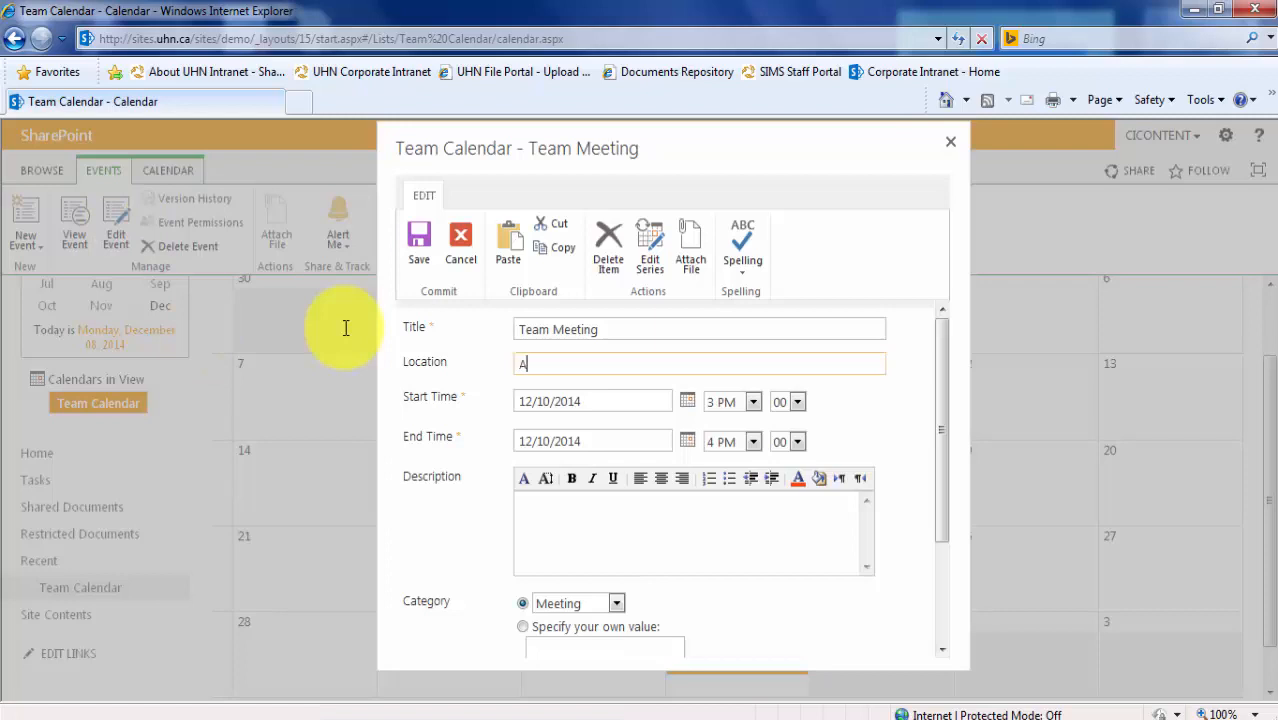
{"action": "type", "text": "OB 318"}
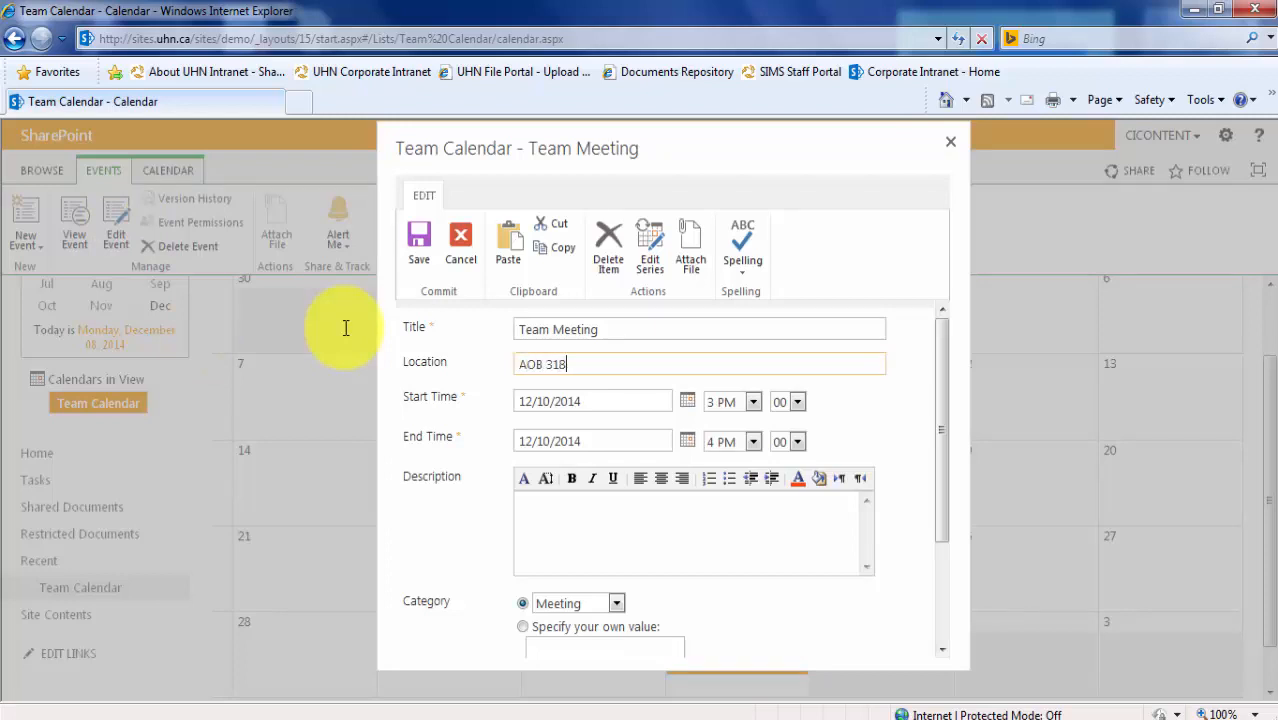
{"action": "mouse_move", "coordinate": [436, 524]}
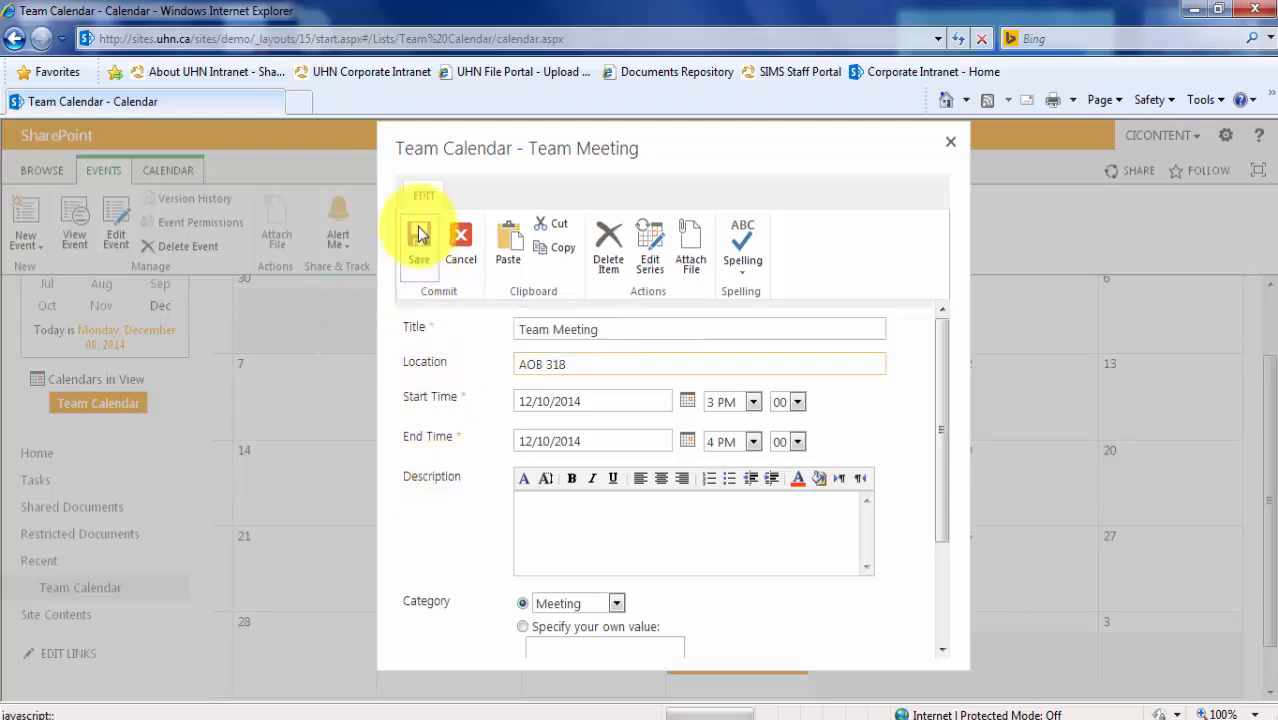
{"action": "left_click", "coordinate": [420, 240]}
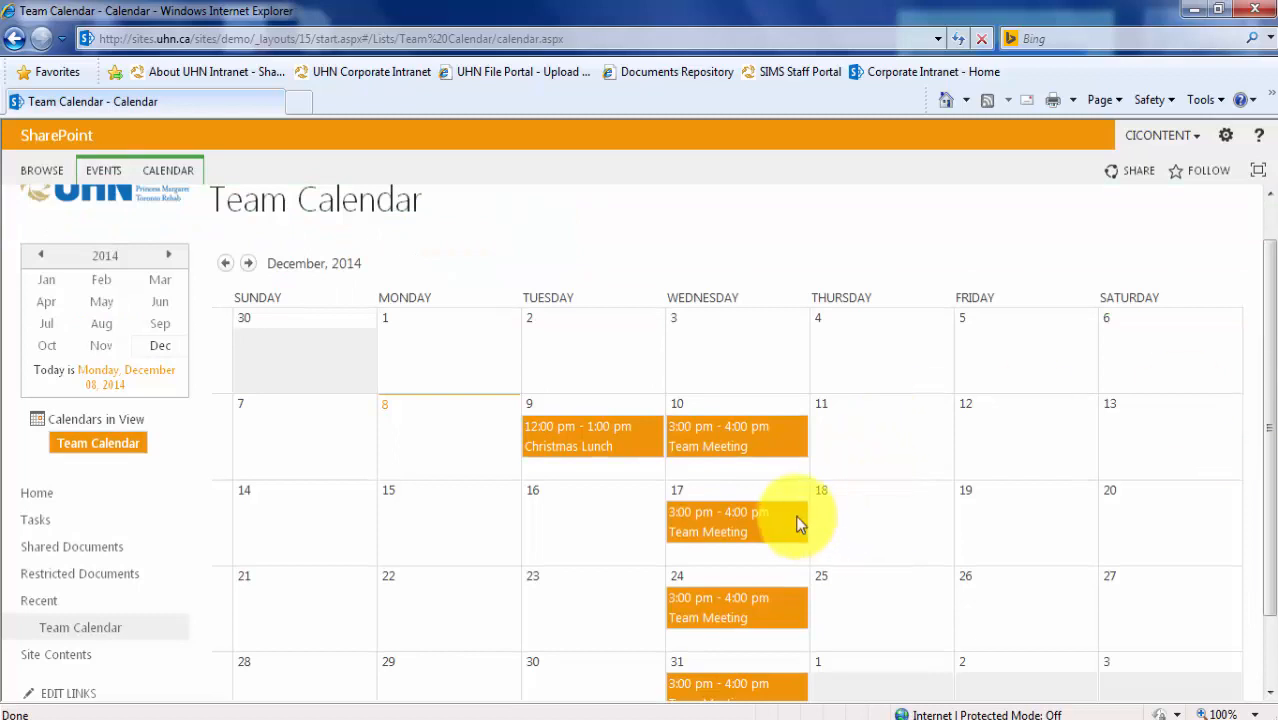
{"action": "mouse_move", "coordinate": [790, 522]}
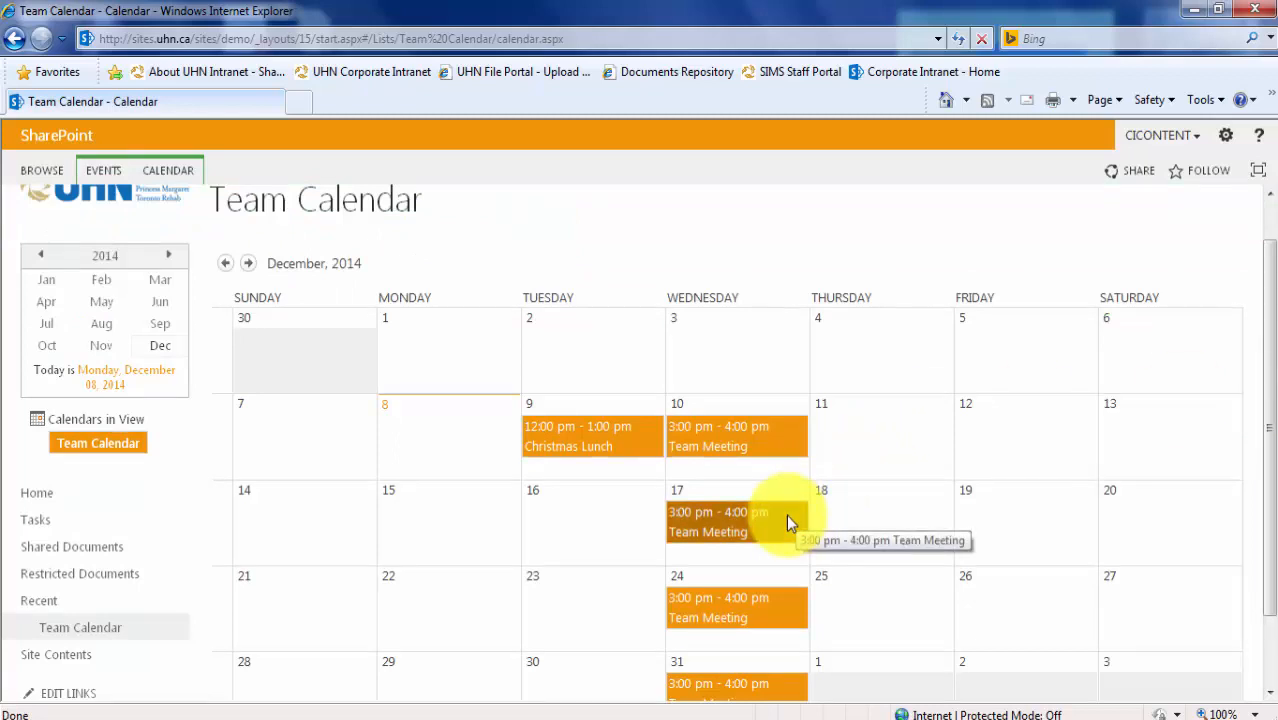
{"action": "left_click", "coordinate": [708, 522]}
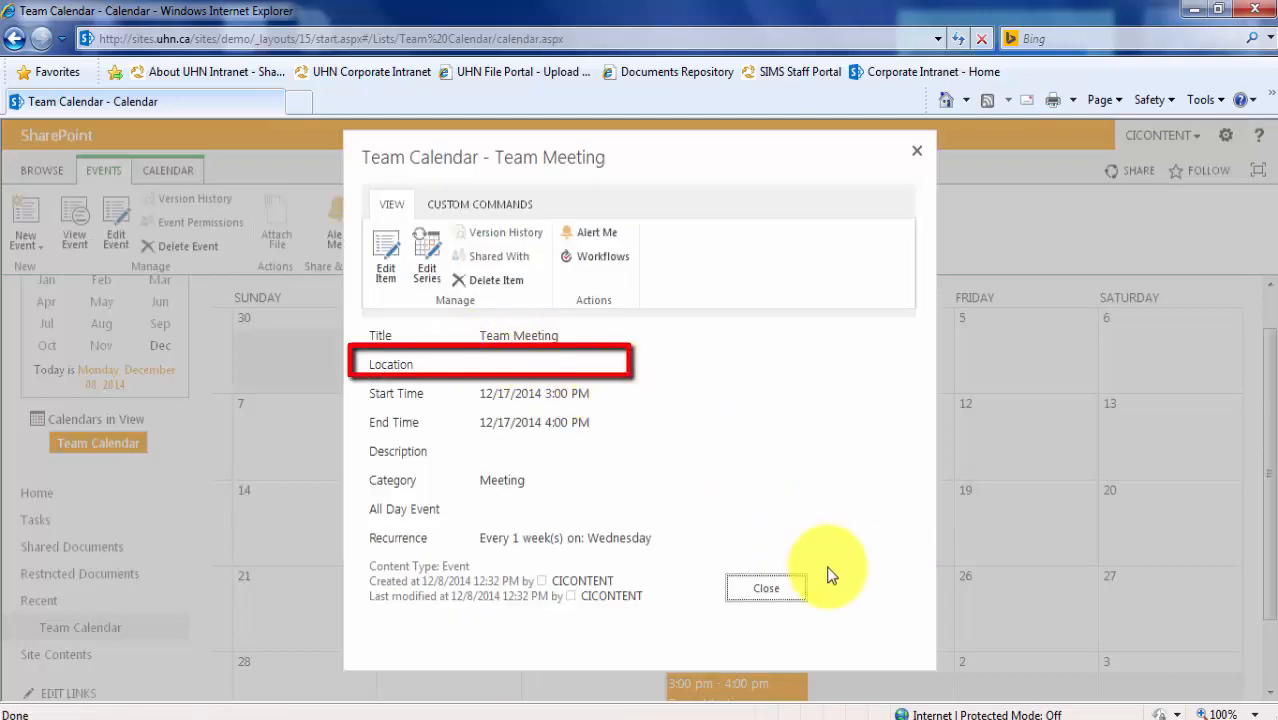
- Edit the whole Team Meeting series to carry location AOB 318 and confirm the series change
{"action": "left_click", "coordinate": [764, 588]}
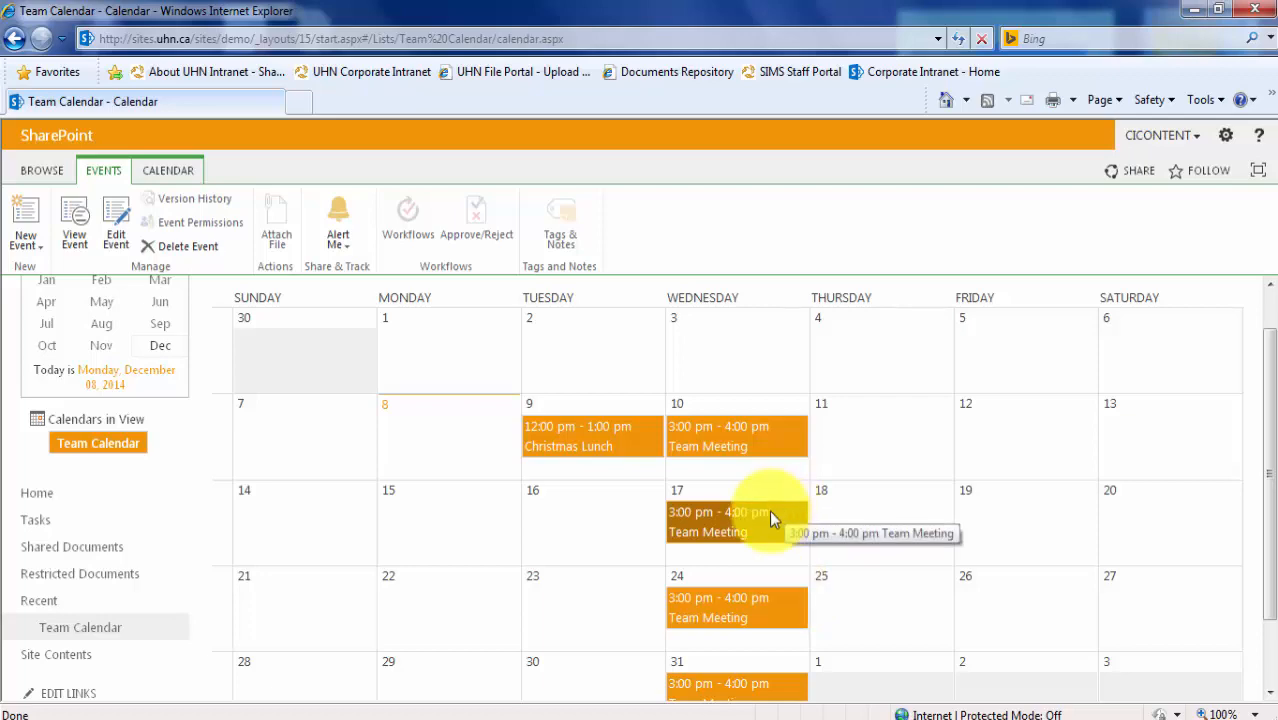
{"action": "left_click", "coordinate": [708, 512]}
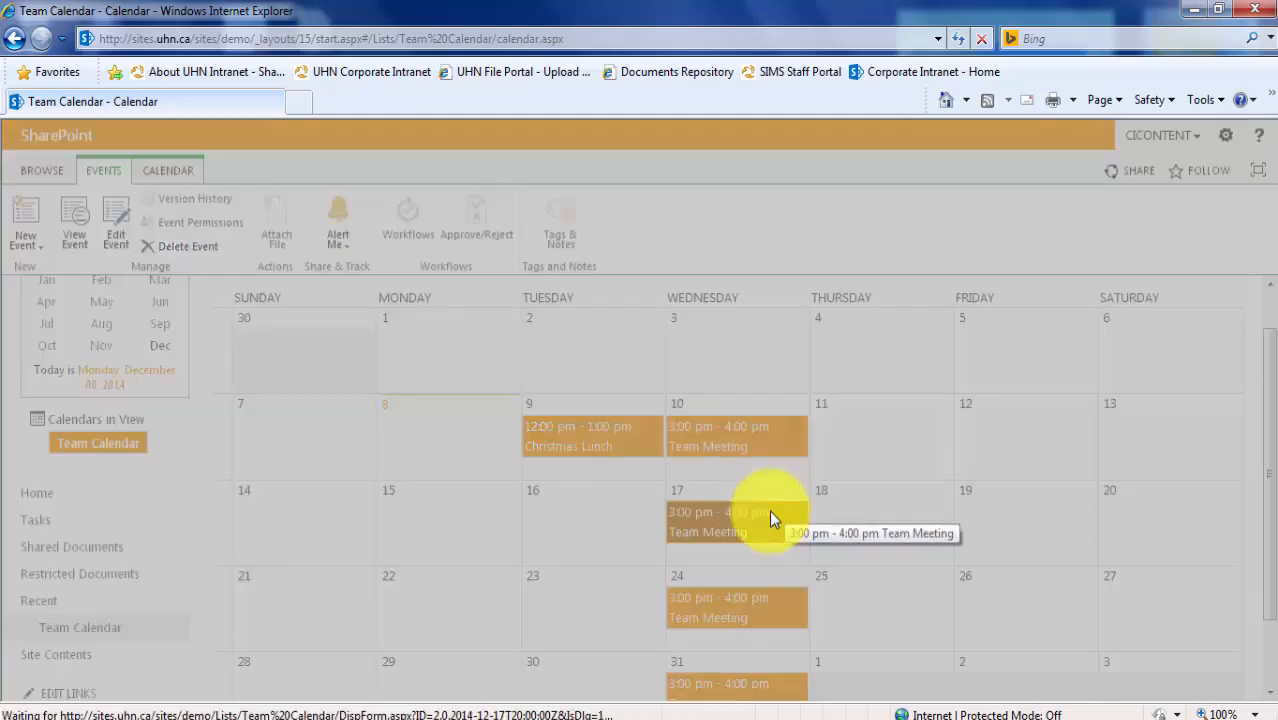
{"action": "left_click", "coordinate": [708, 520]}
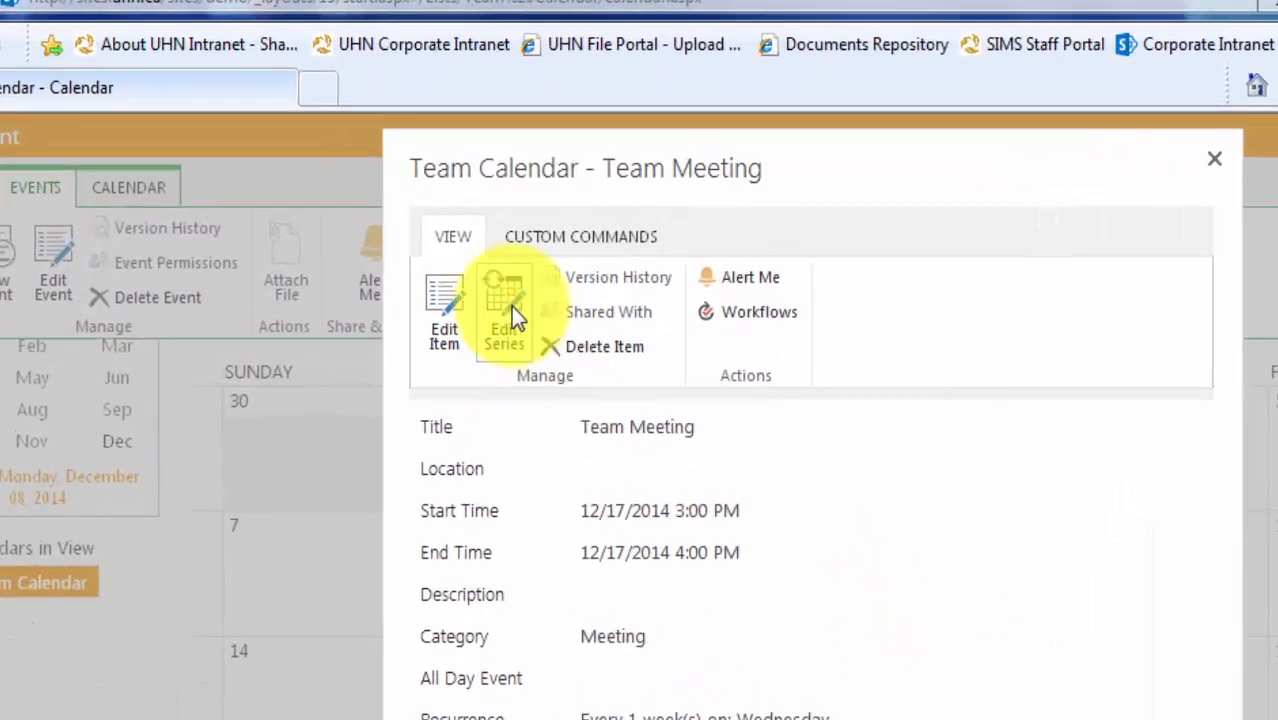
{"action": "left_click", "coordinate": [504, 310]}
{"action": "type", "text": "AOB"}
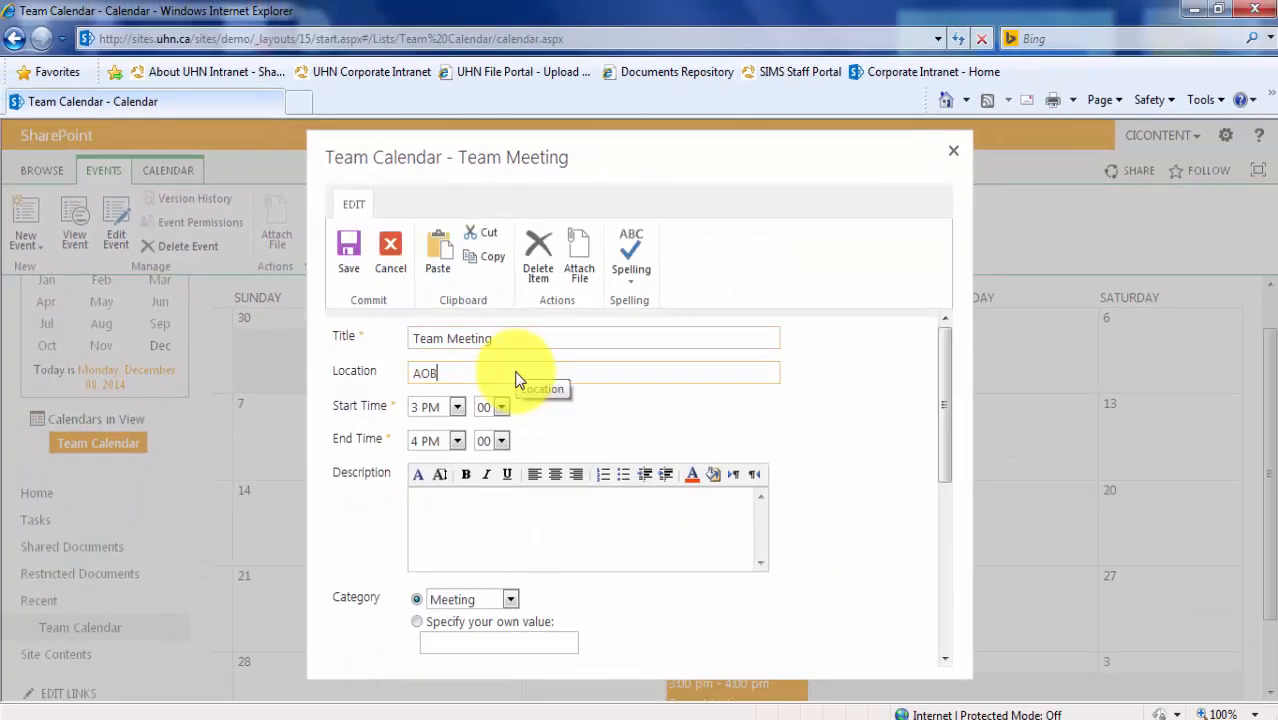
{"action": "left_click", "coordinate": [348, 250]}
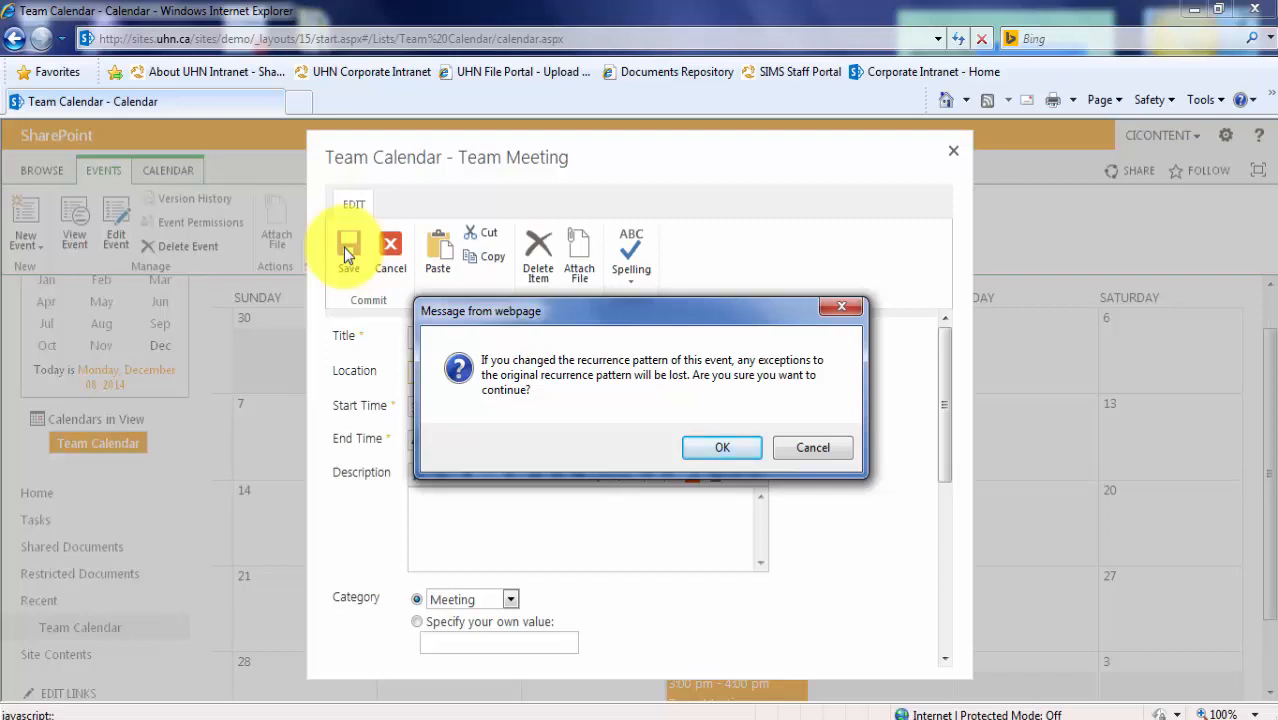
{"action": "left_click", "coordinate": [722, 448]}
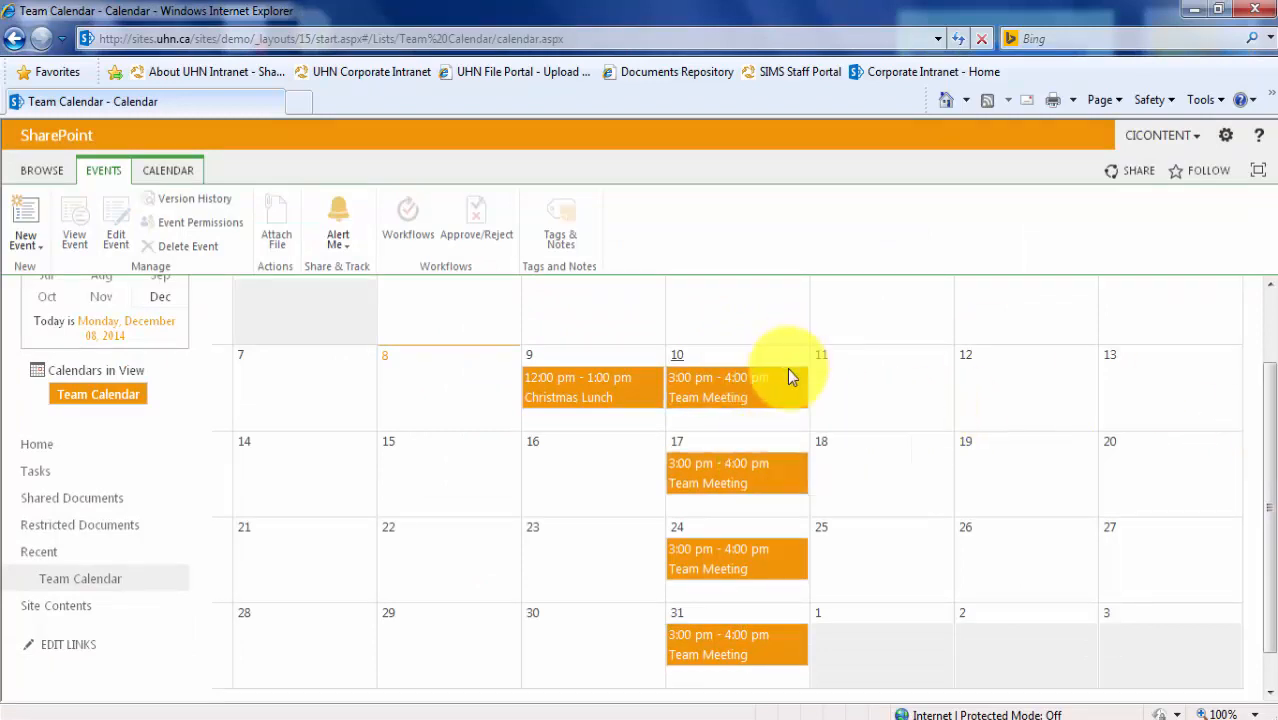
- Switch the Team Calendar to Day view, showing Monday 8 December 2014
{"action": "scroll", "scroll_direction": "down", "scroll_amount": 3}
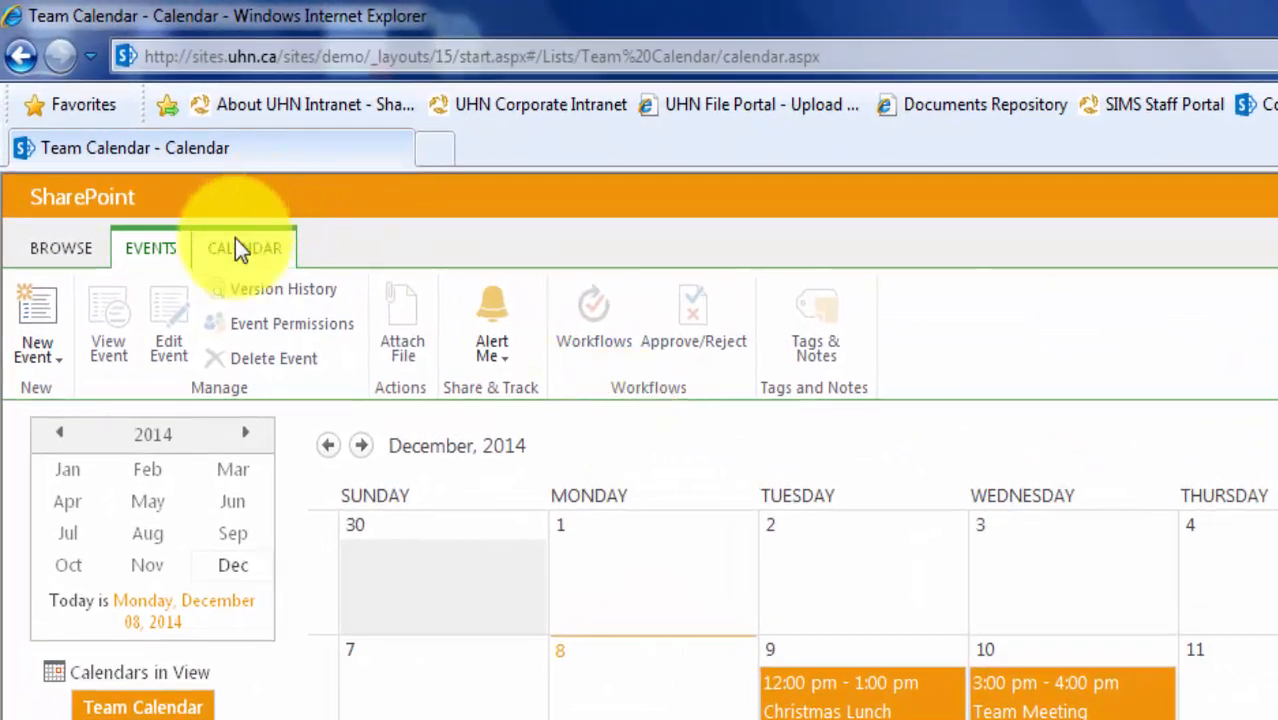
{"action": "left_click", "coordinate": [244, 248]}
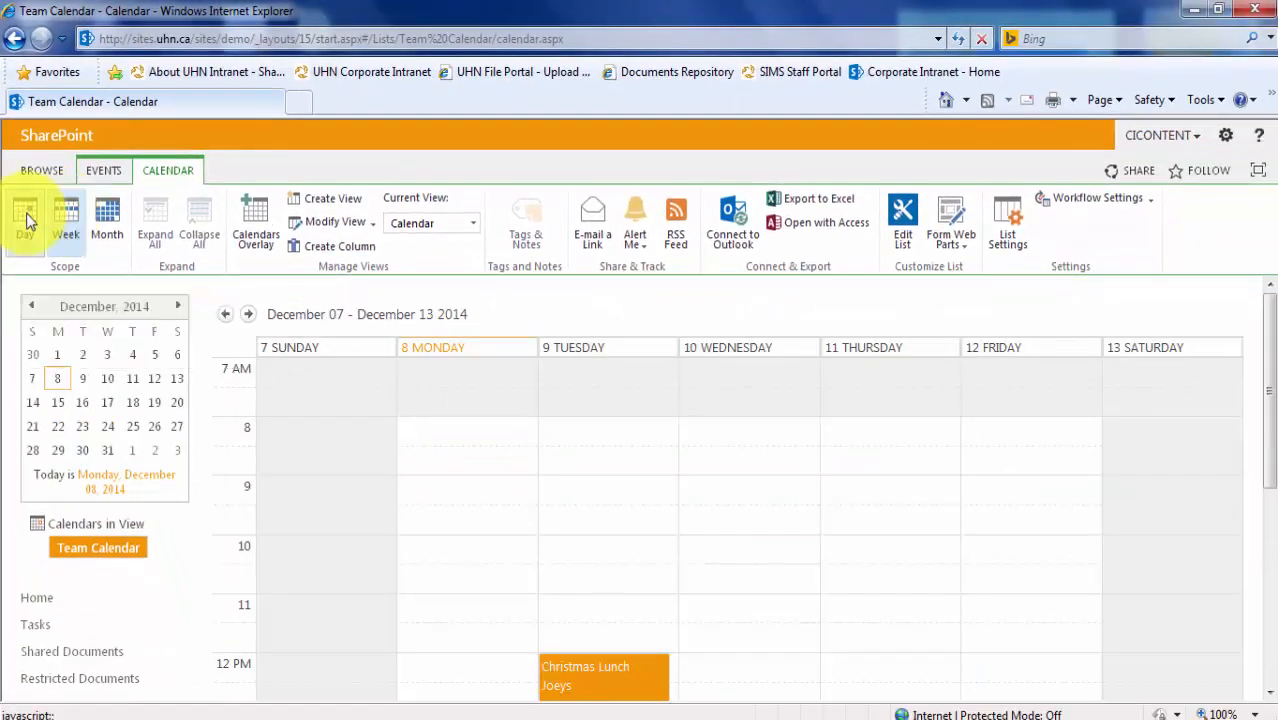
{"action": "left_click", "coordinate": [24, 218]}
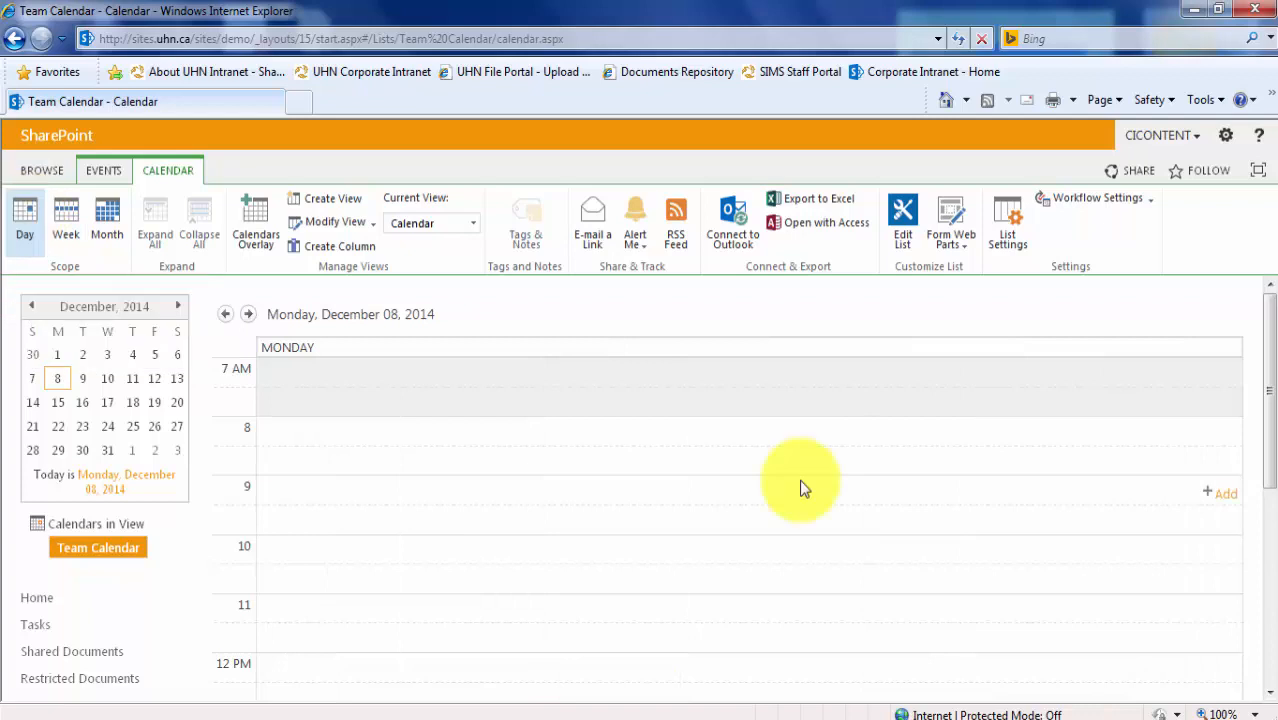